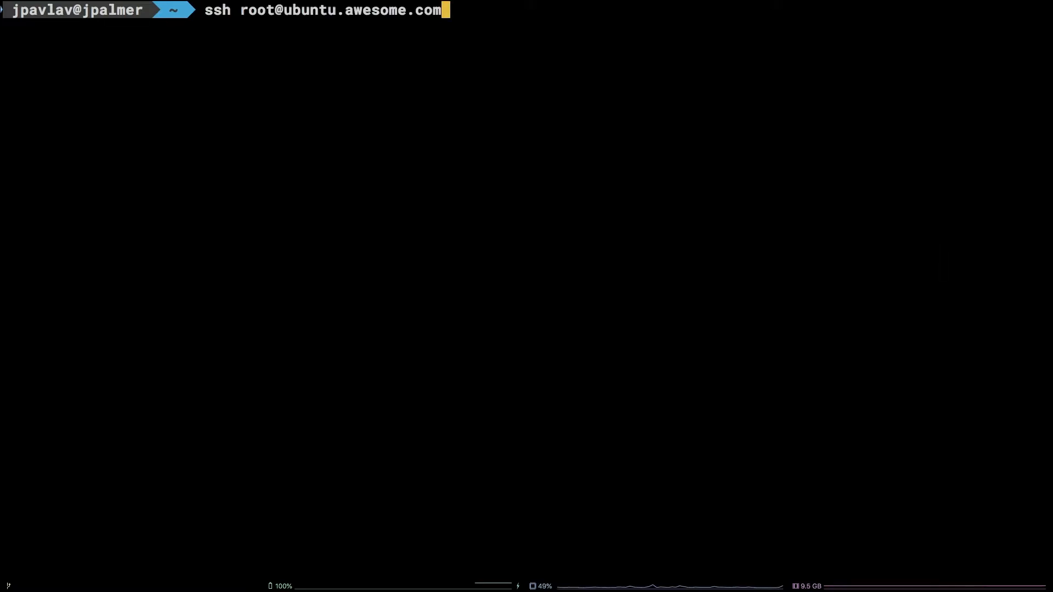
Connect to the Ubuntu server over SSH as root and abandon the stray systemctl command
key(Return)
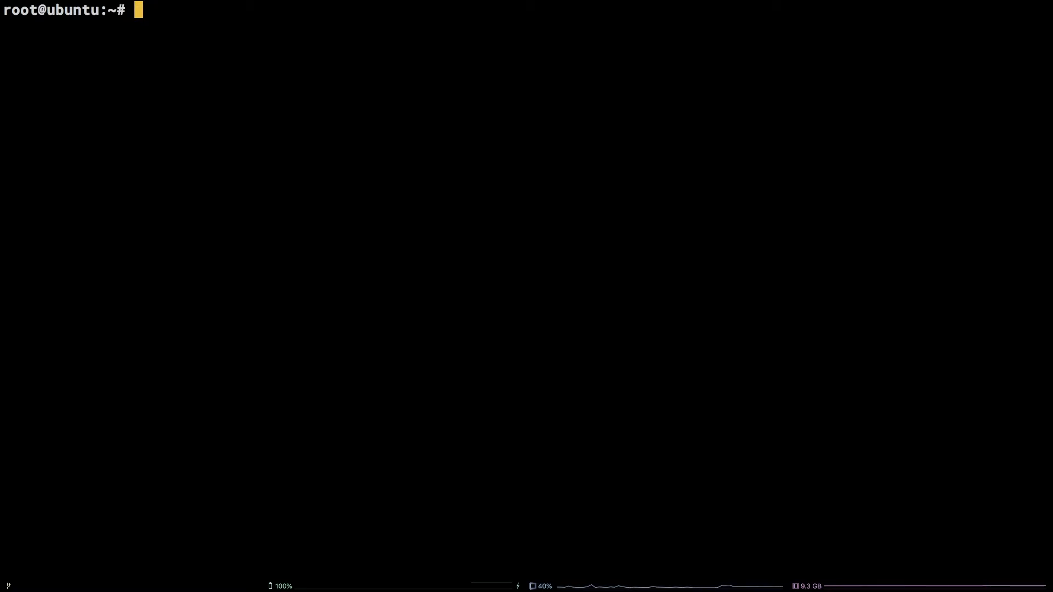
text(systemc)
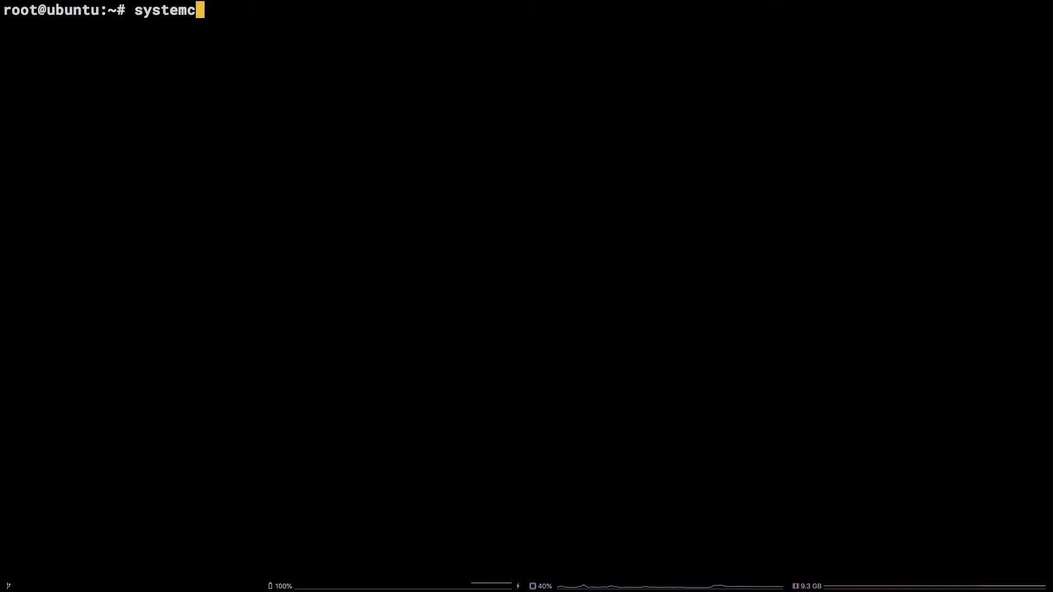
key(Return)
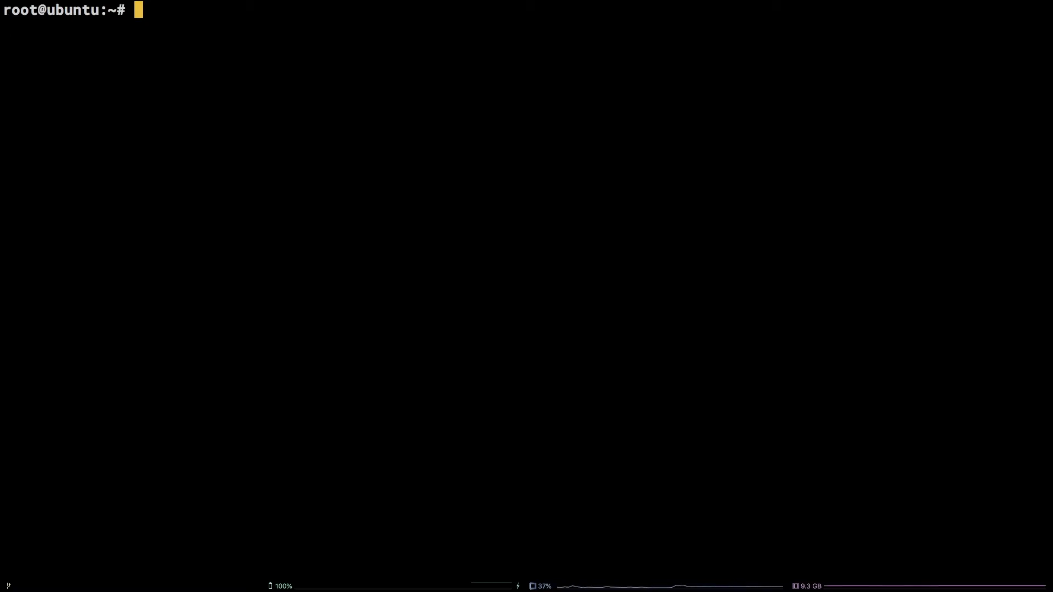
Permanently open port 22/tcp with firewall-cmd --add-port
text(firea)
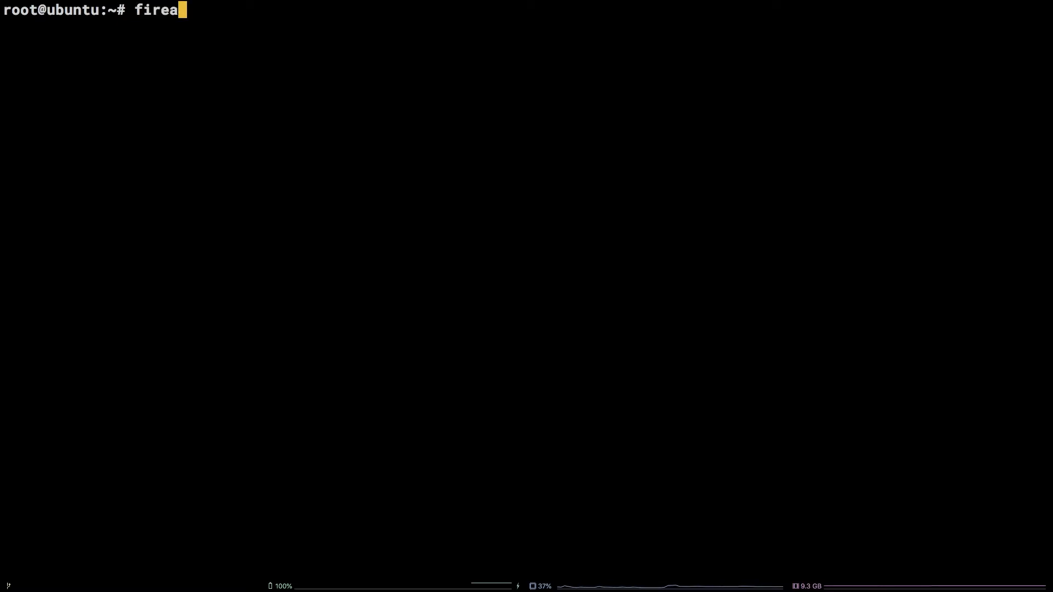
text(wall-cmd)
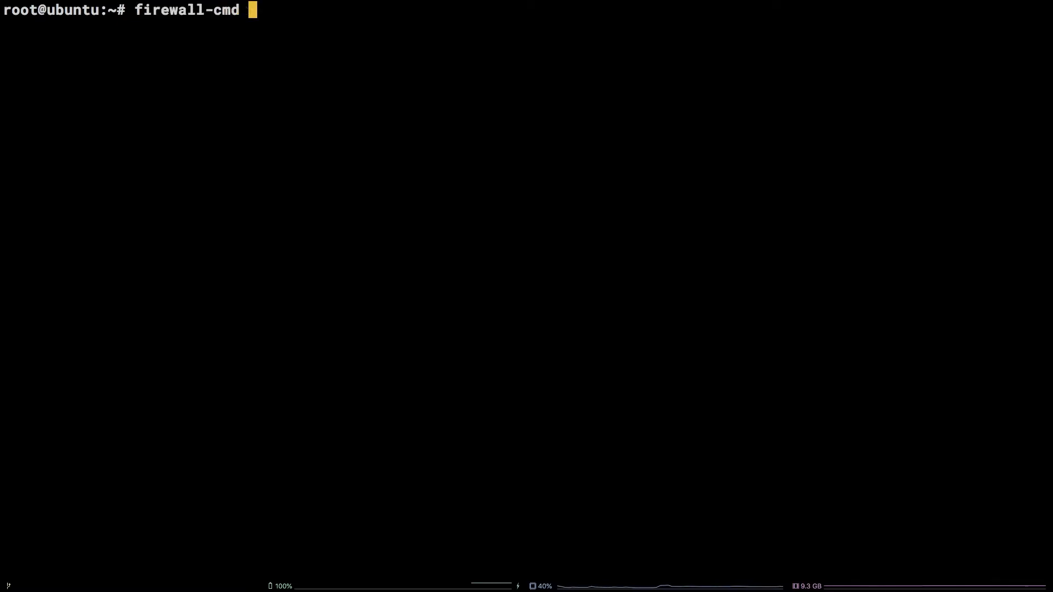
text(--permanent)
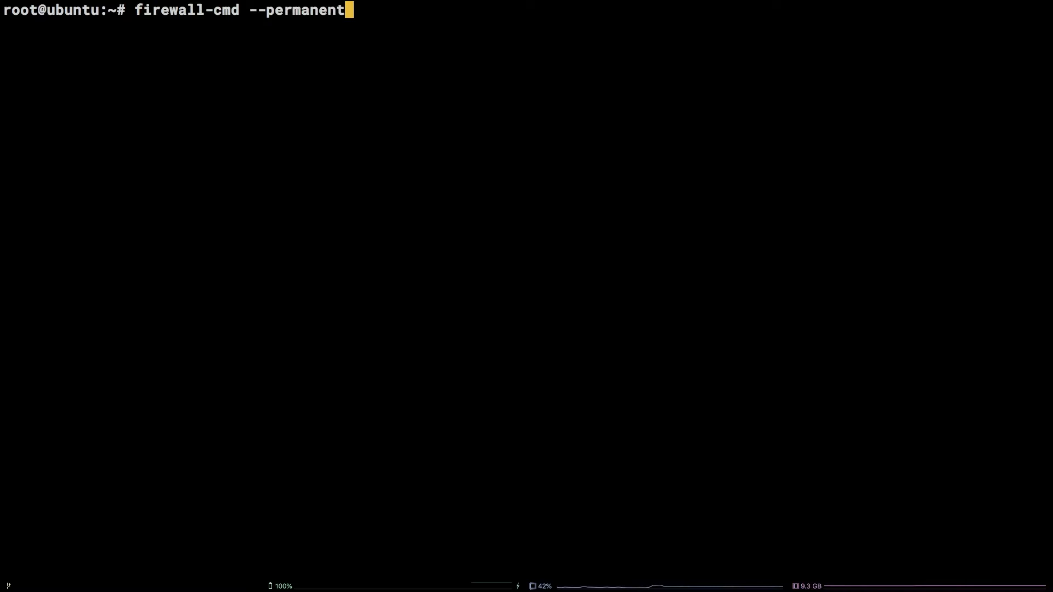
text(--add-)
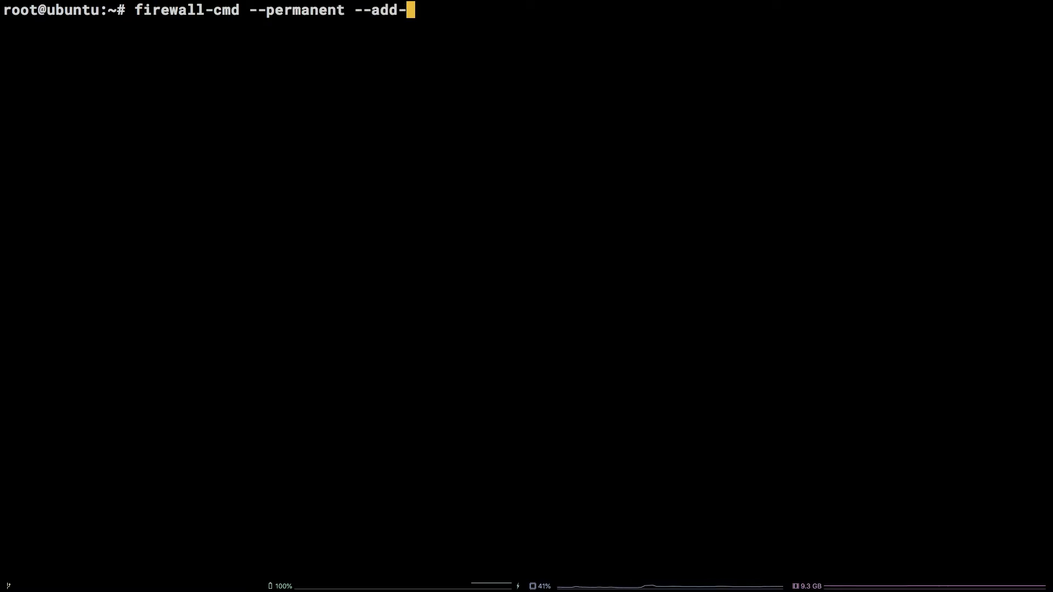
text(port=)
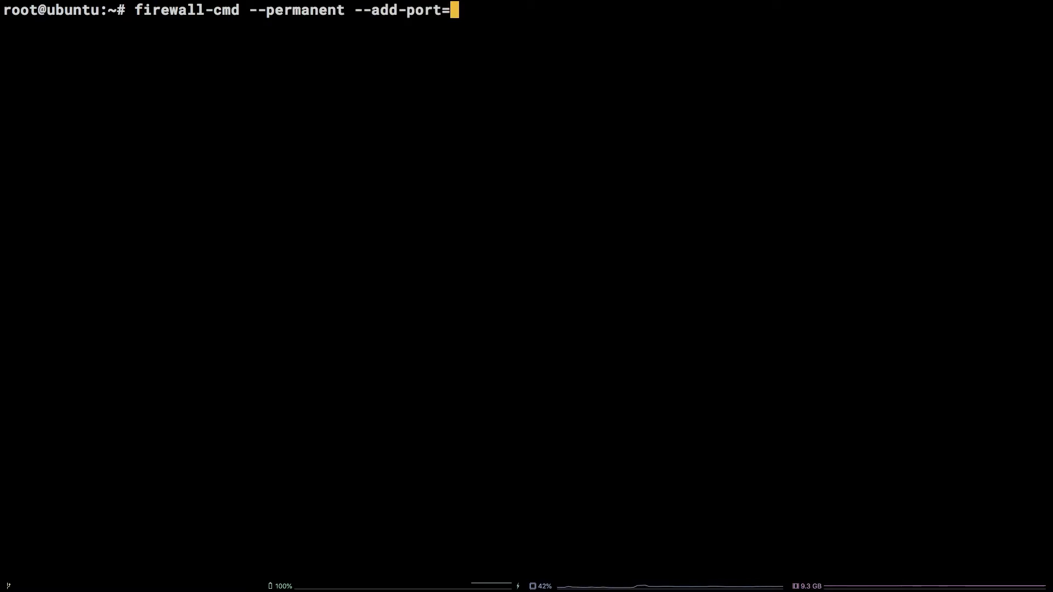
text(22/tcp)
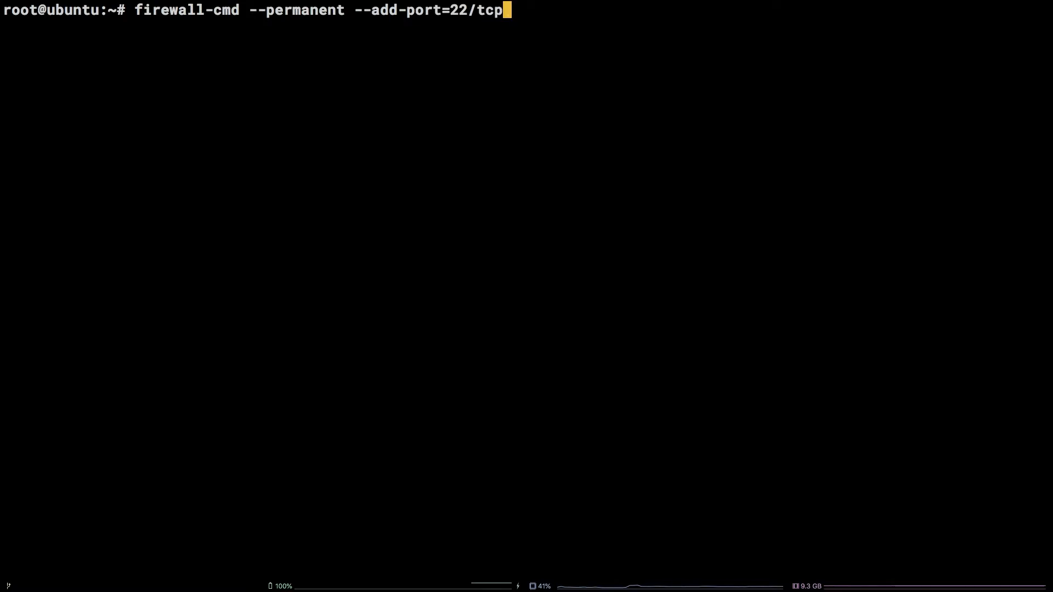
key(Return)
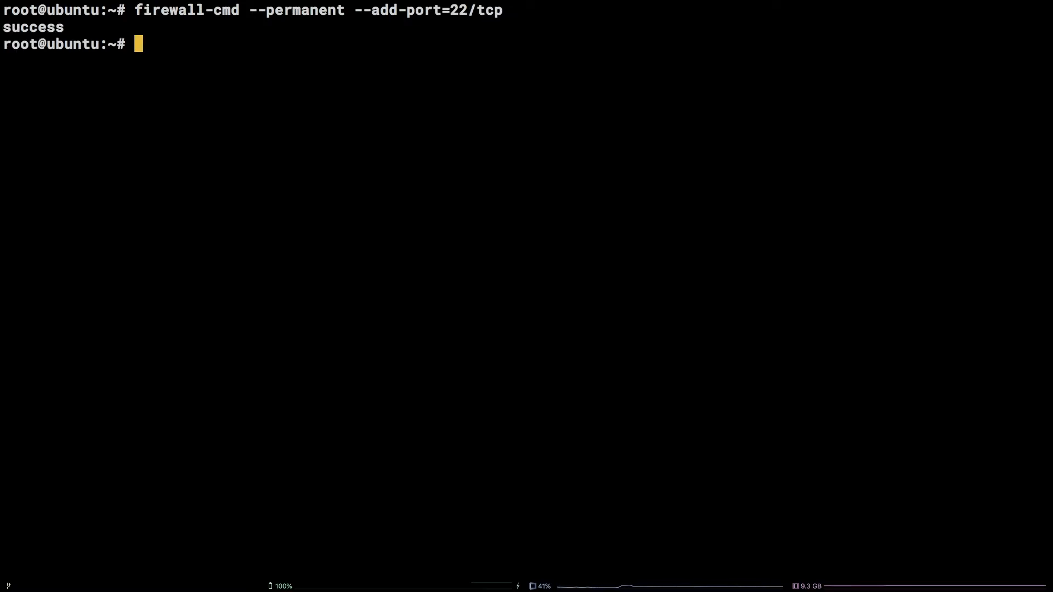
Permanently open port 53/udp in the firewall
text(firewal)
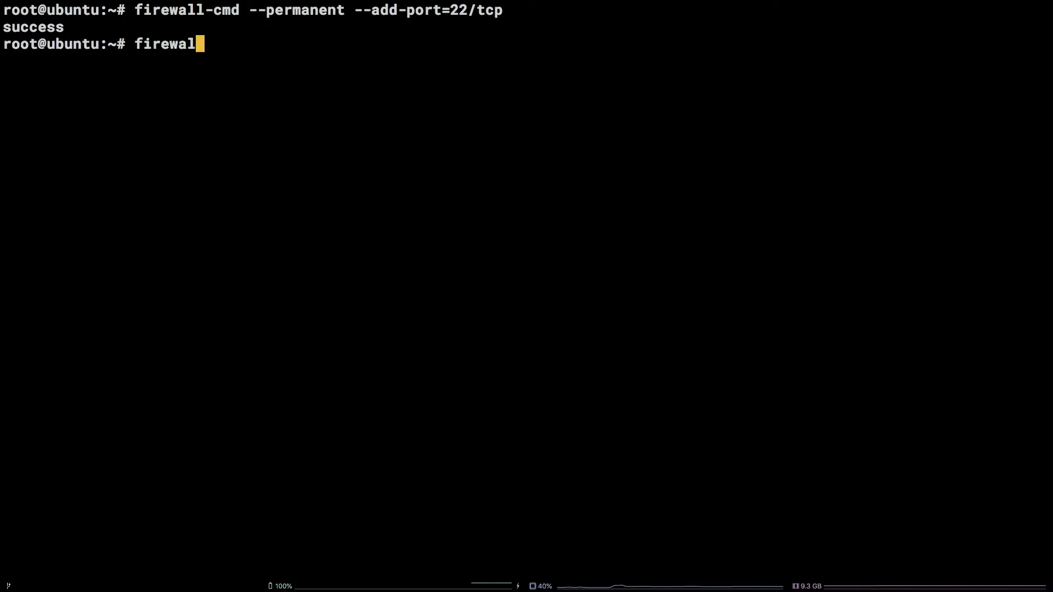
text(l-cmd --permanent --add-)
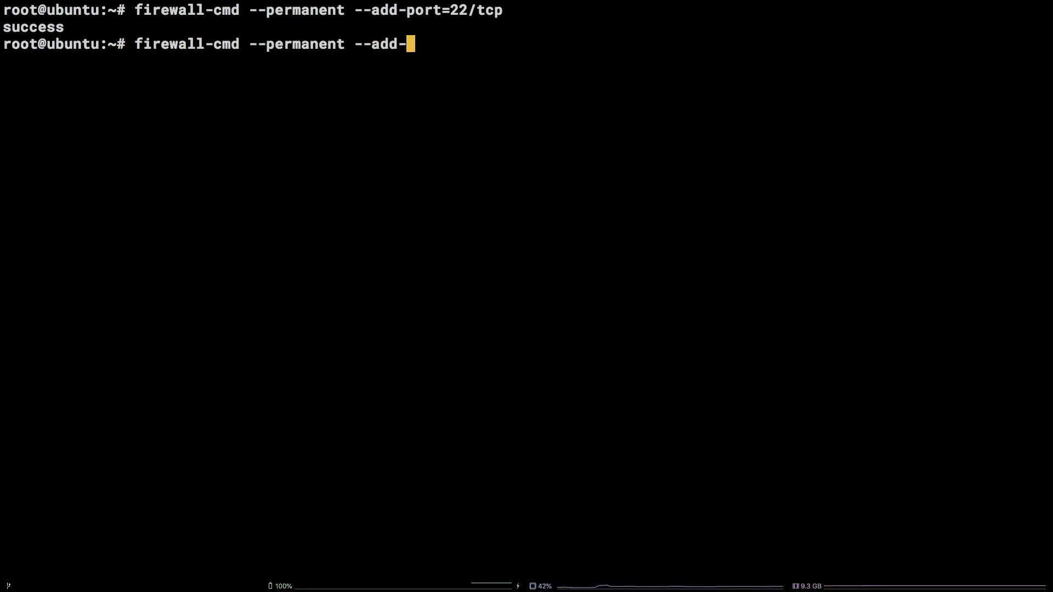
text(port=53/udp)
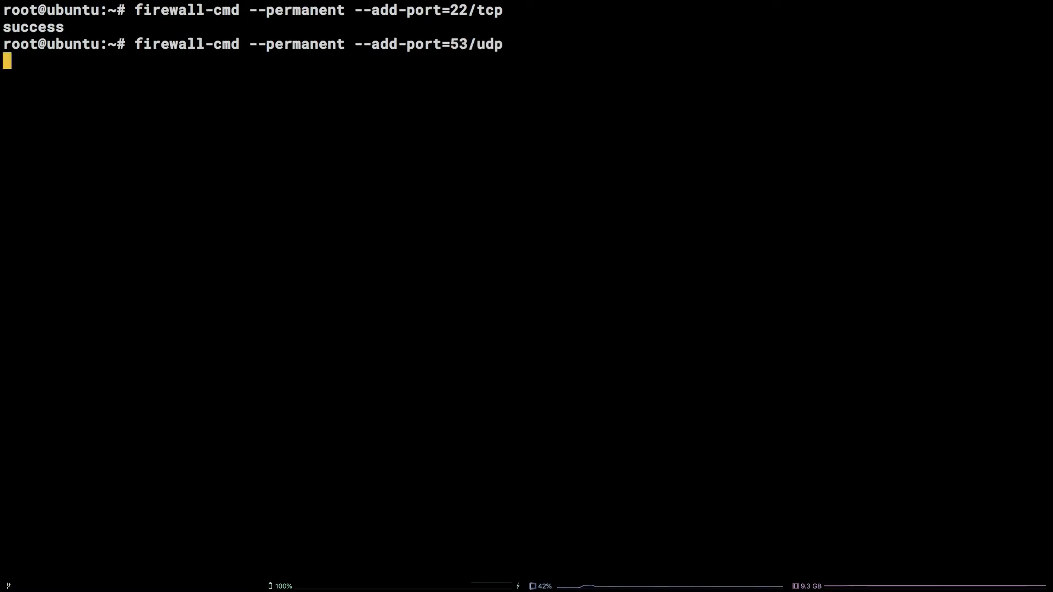
key(Return)
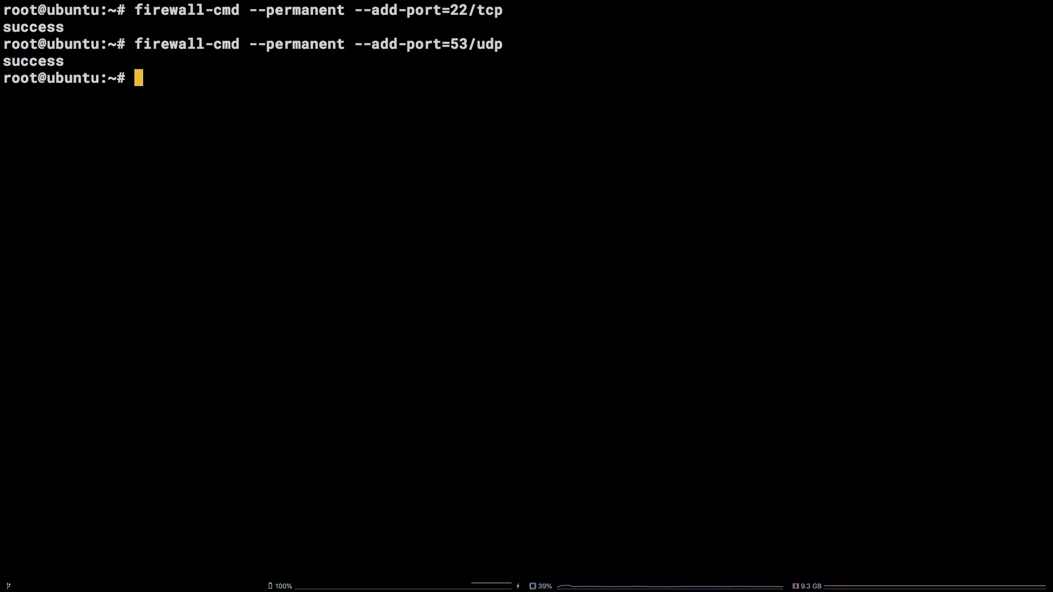
Type a permanent firewall-cmd command removing port 53/udp
text(fireall-cmd)
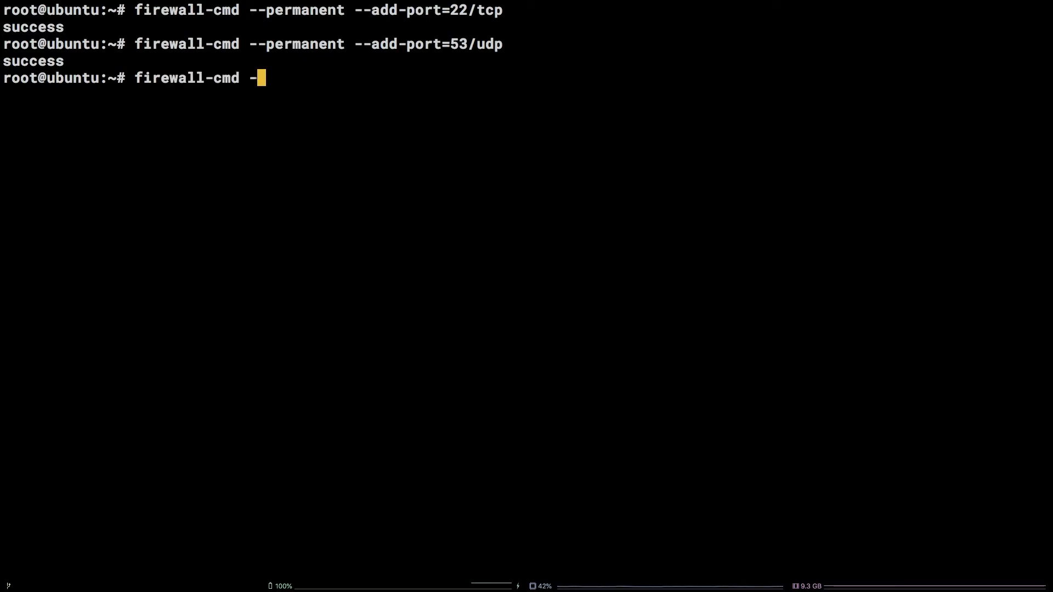
text(-permanent --remo)
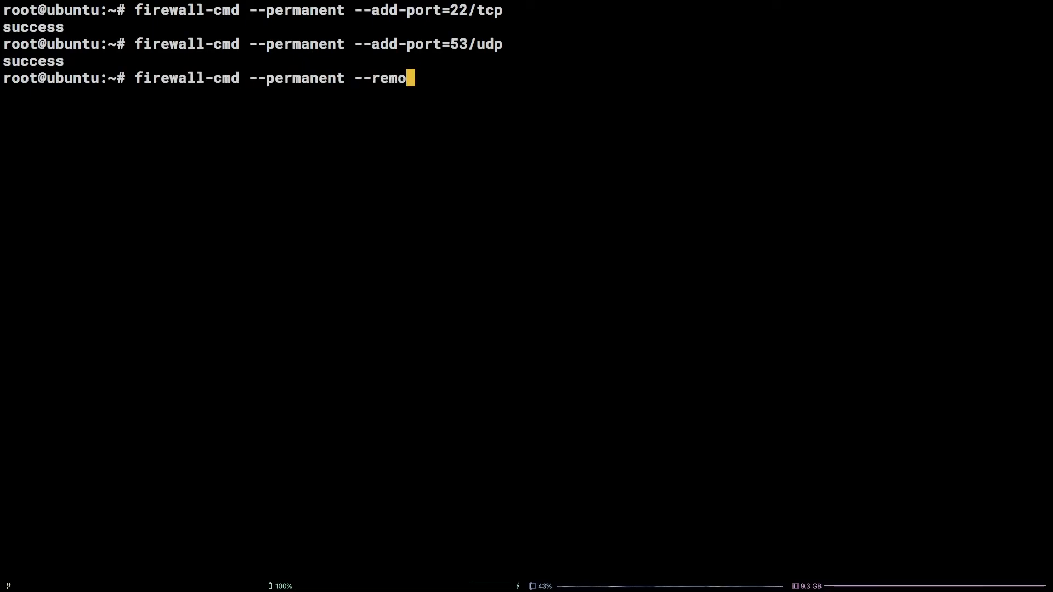
text(ve-port=5)
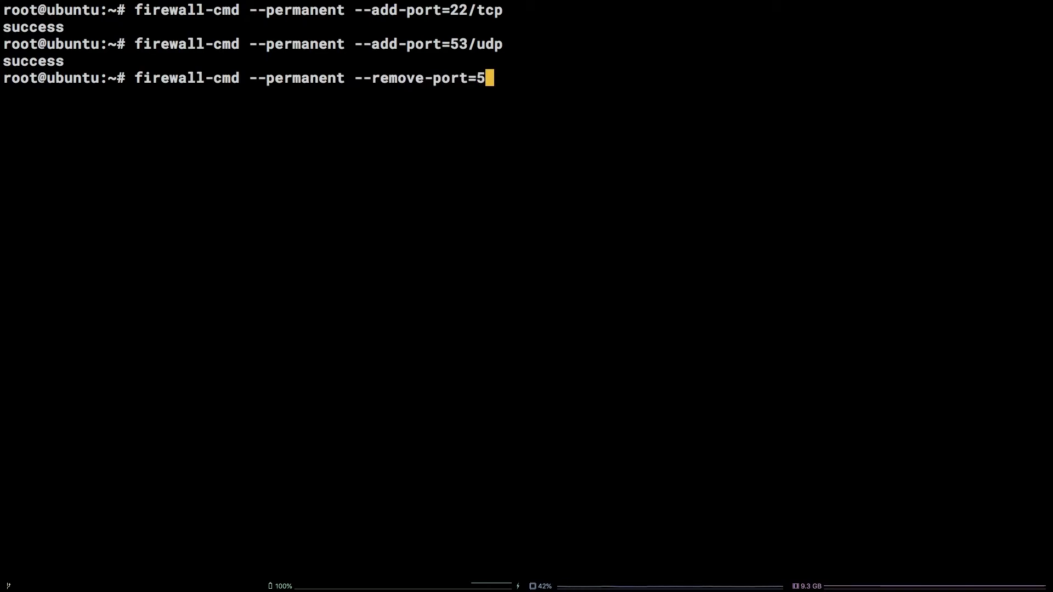
text(3/udp)
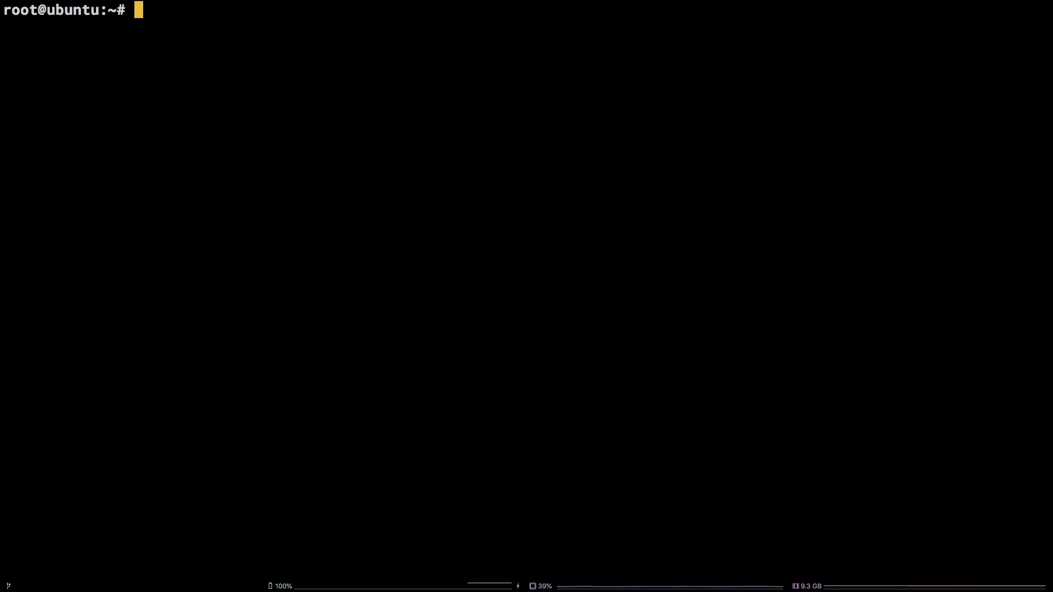
mouse_move(440, 383)
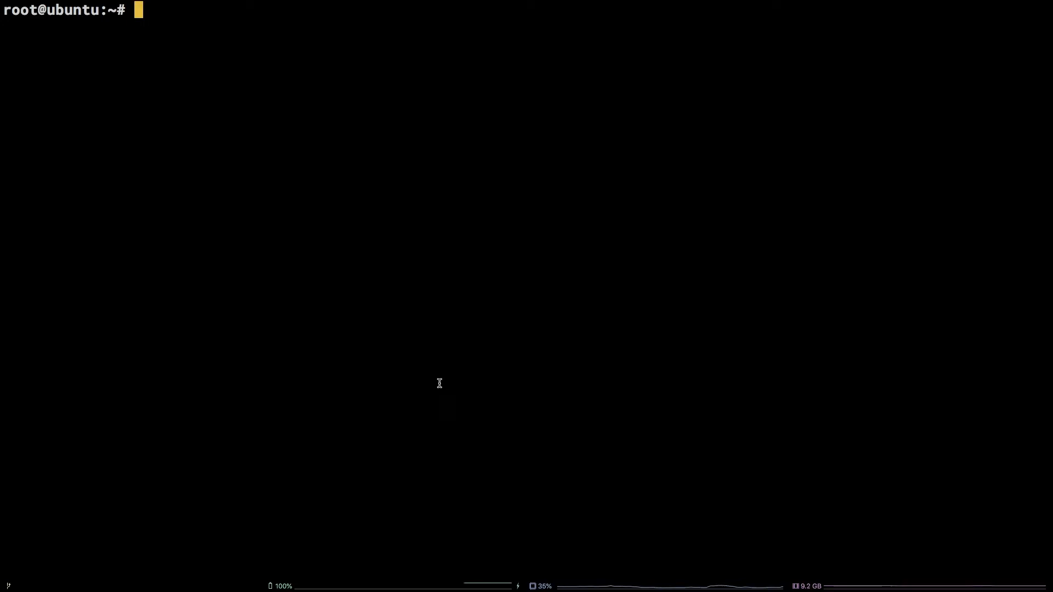
Permanently add the ssh service to the firewall
text(firewall-cmd)
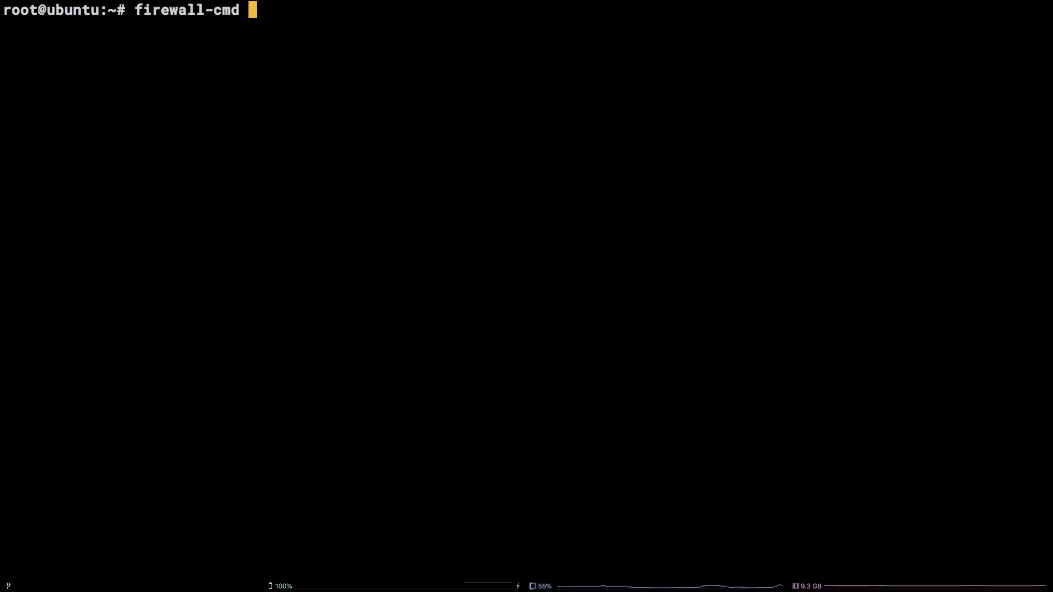
text(--permanent --)
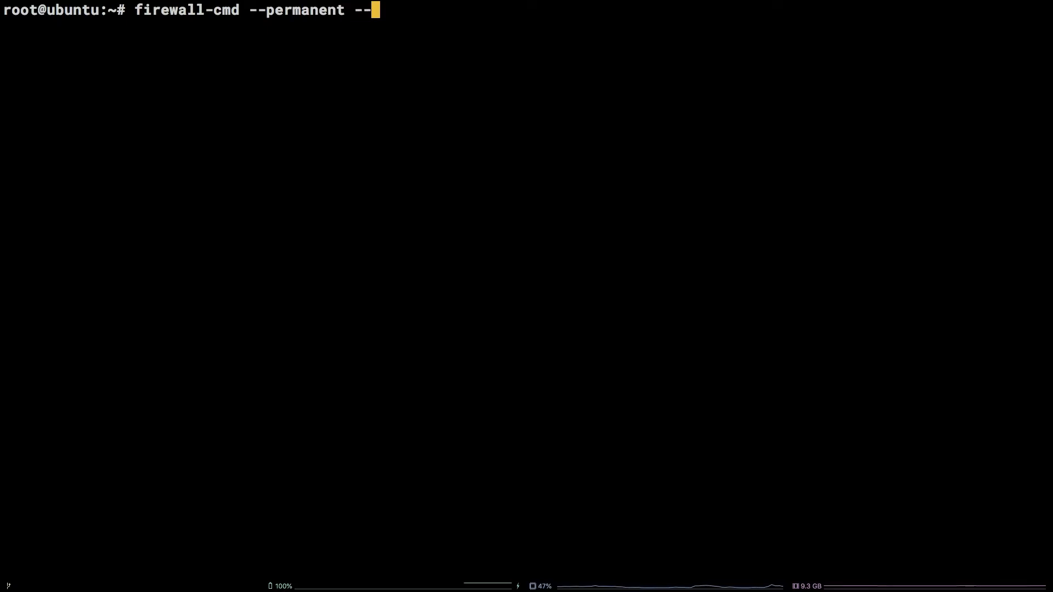
text(add-service=ssh)
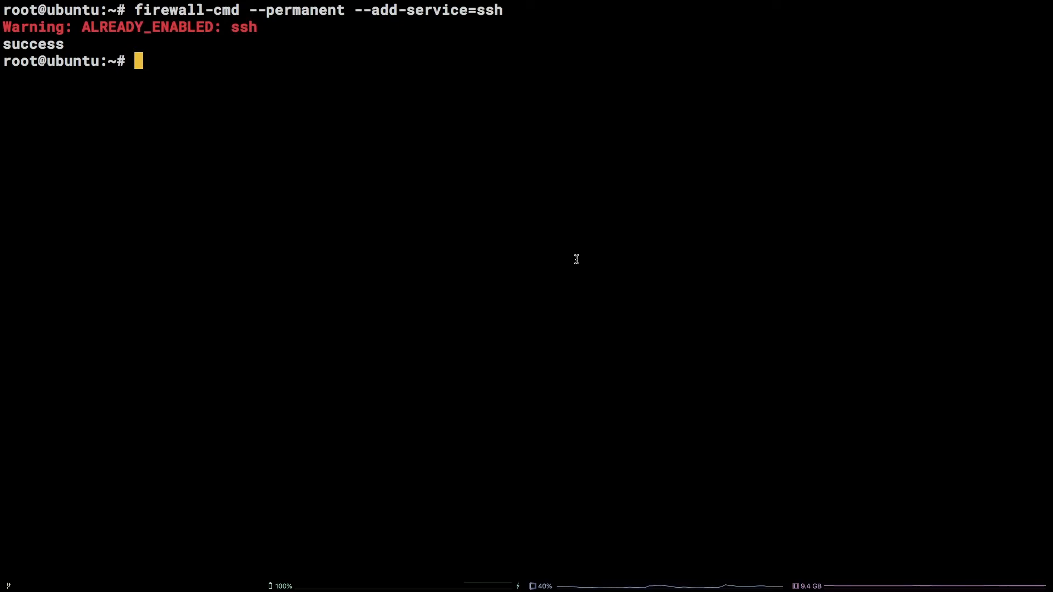
Permanently remove the mysql service from the firewall
text(firewall-)
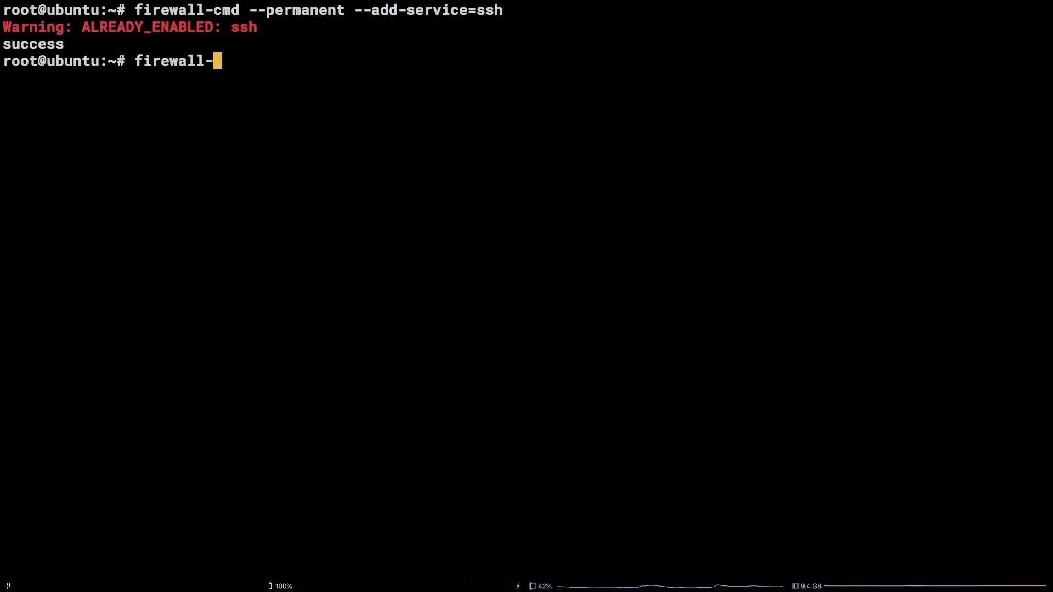
text(cmd --permanent --remove-)
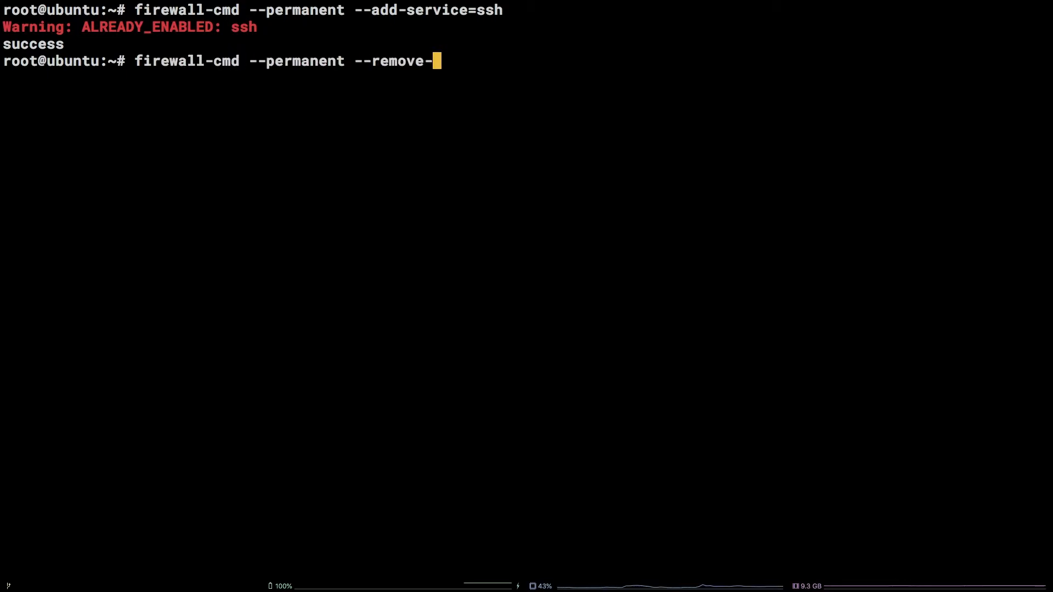
text(service=mys)
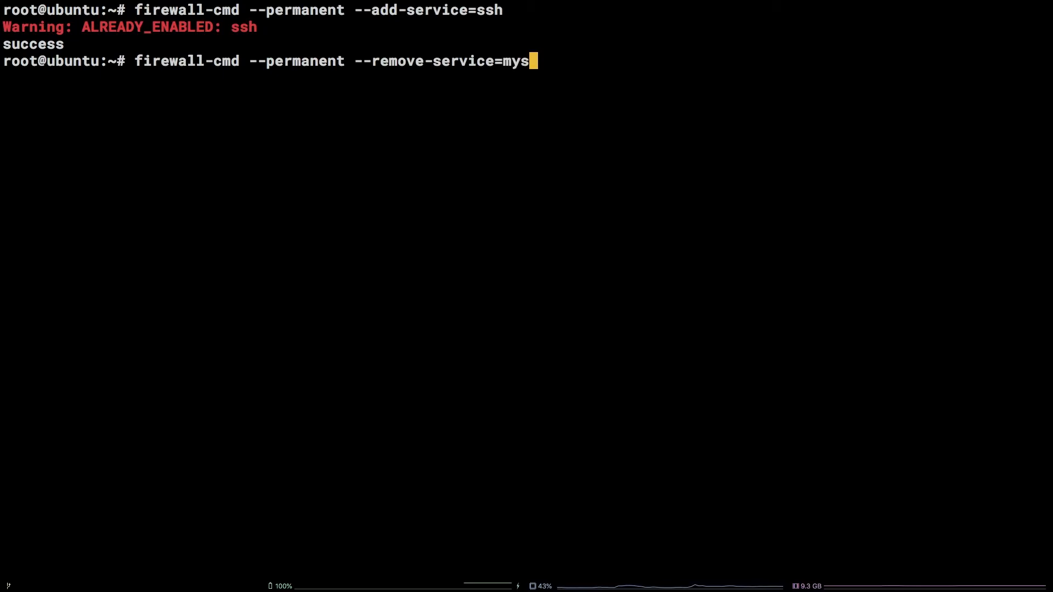
key(Return)
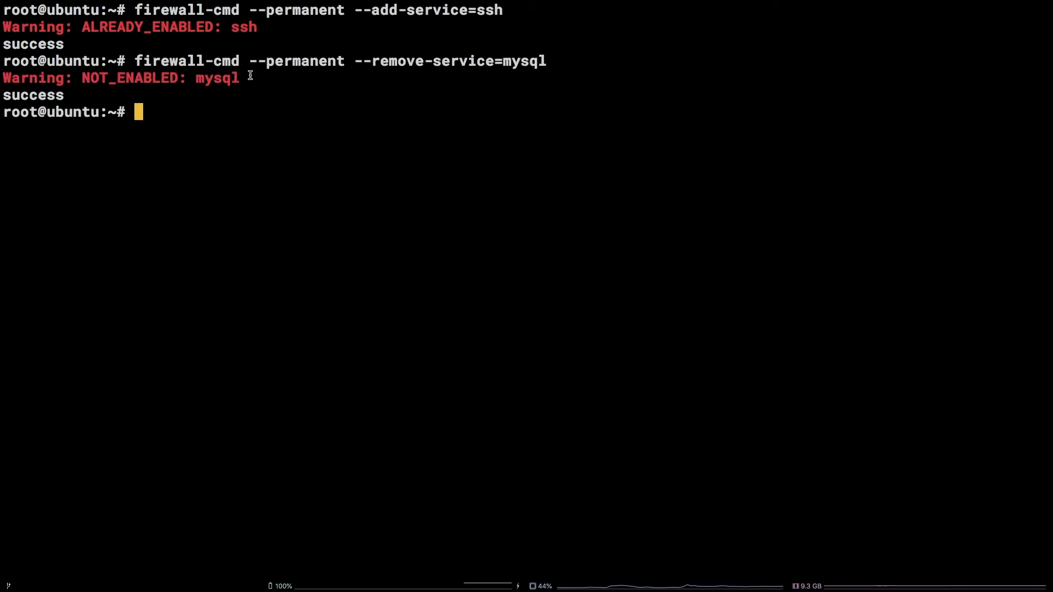
mouse_move(323, 173)
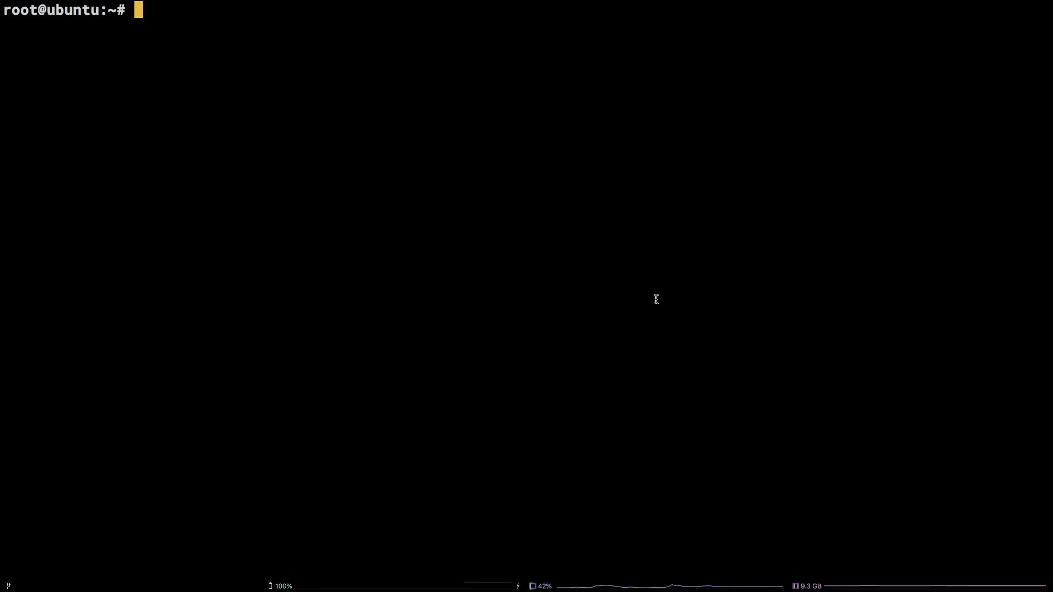
Permanently add source 192.168.1.100 from clipboard history, then start a subnet source command
text(fire)
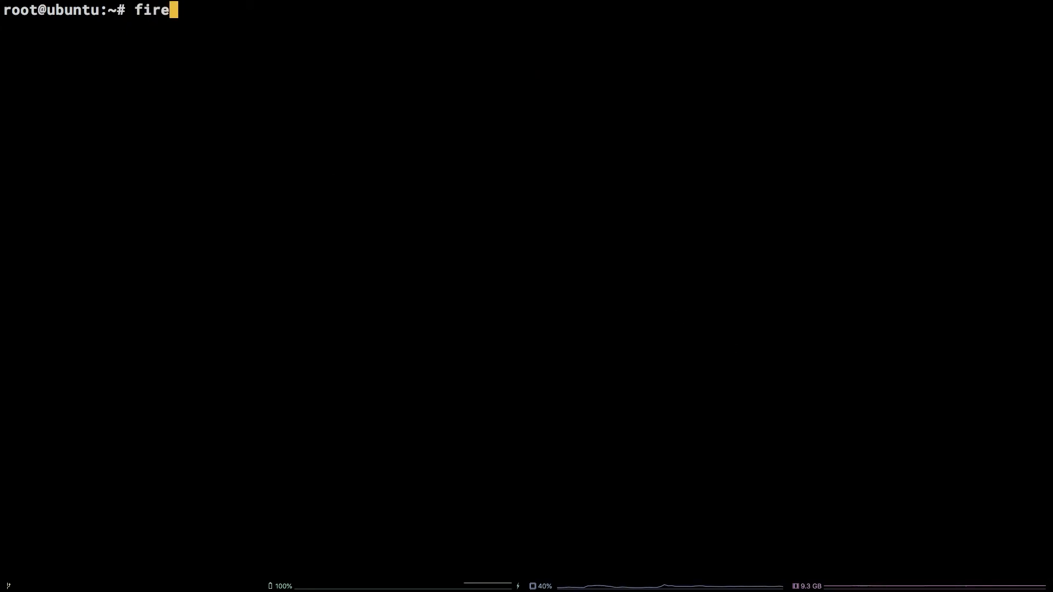
text(wall)
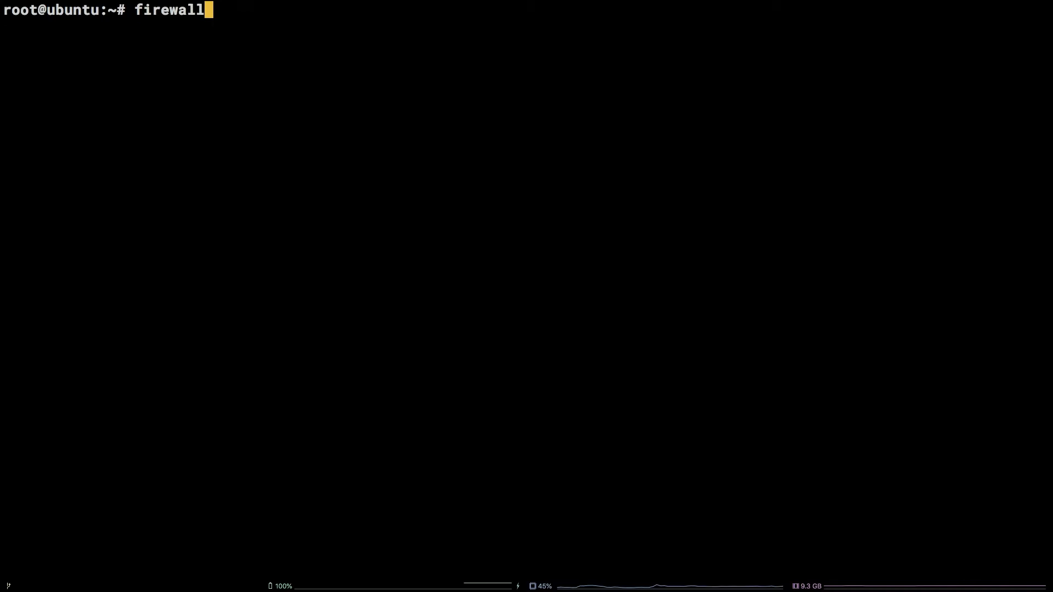
text(-cmd --permanent --add-source=)
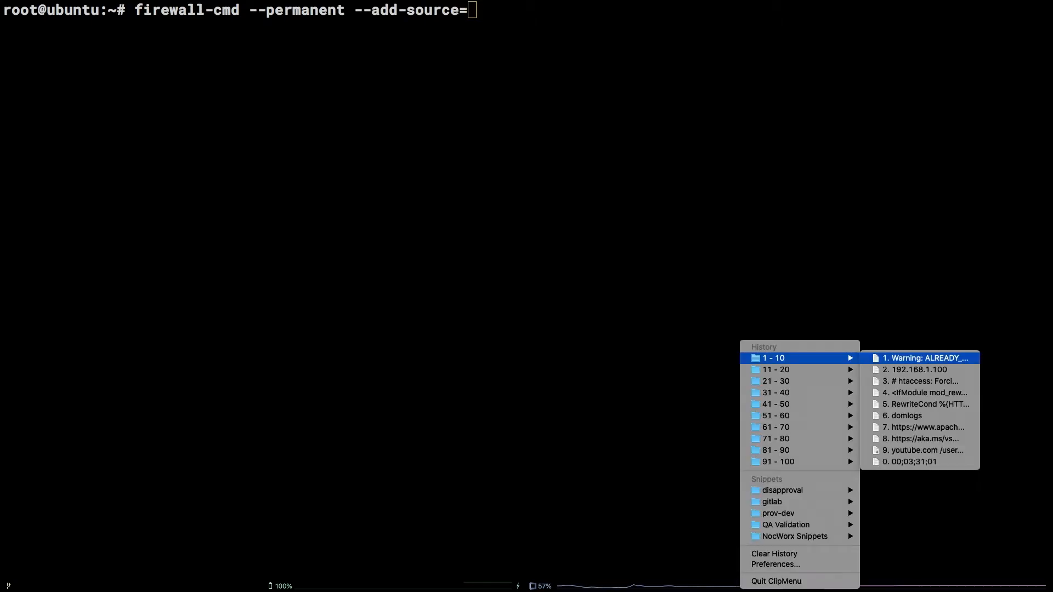
click(916, 369)
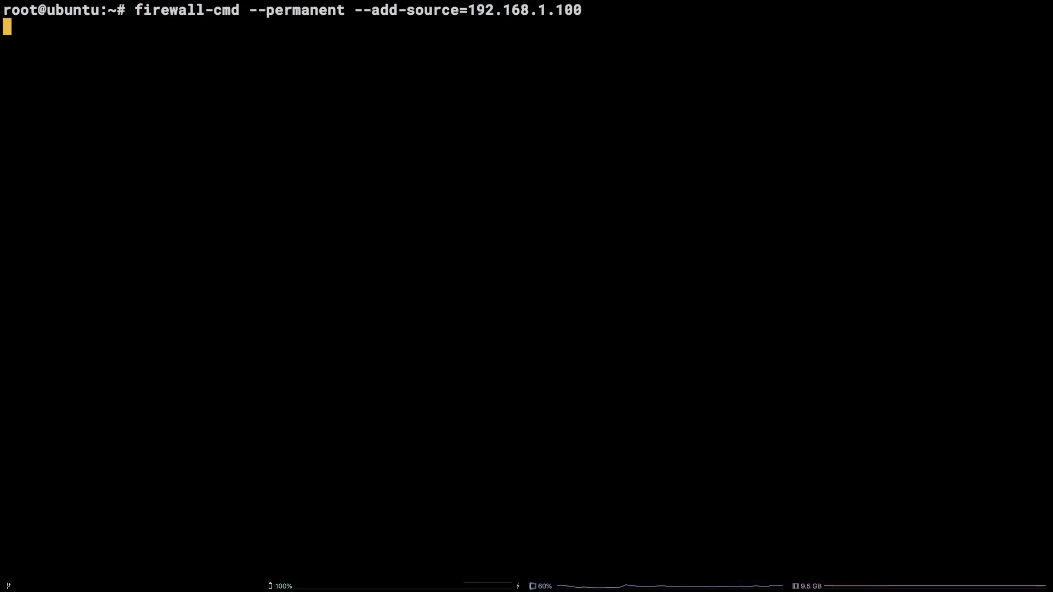
key(Return)
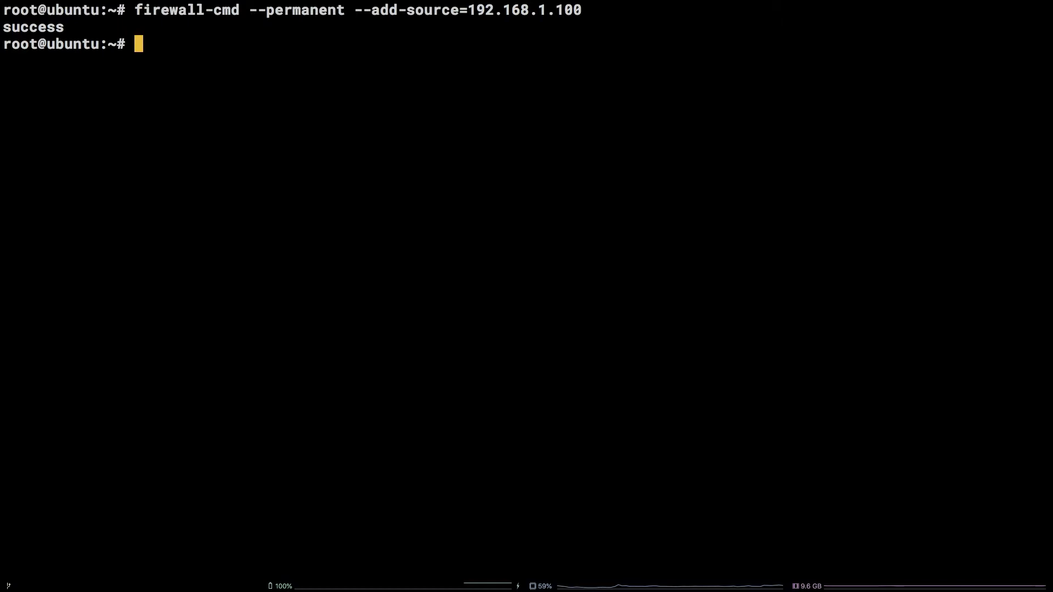
text(firewall-cmd --permanent --add-source=192.168.1.100/)
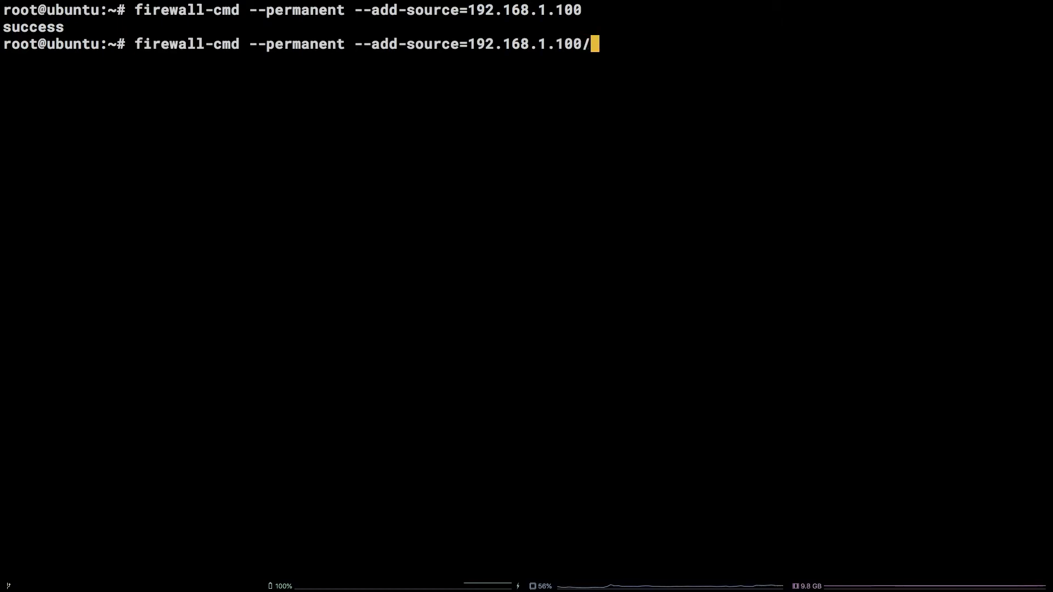
Cancel the /24 source command and permanently remove source 192.168.1.100
text(24)
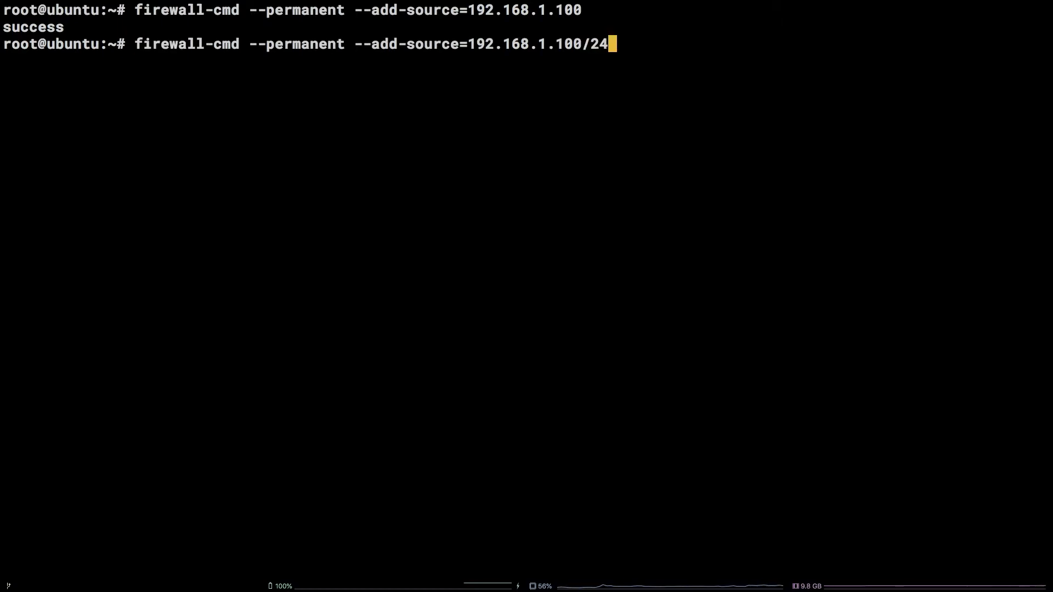
key(ctrl+c)
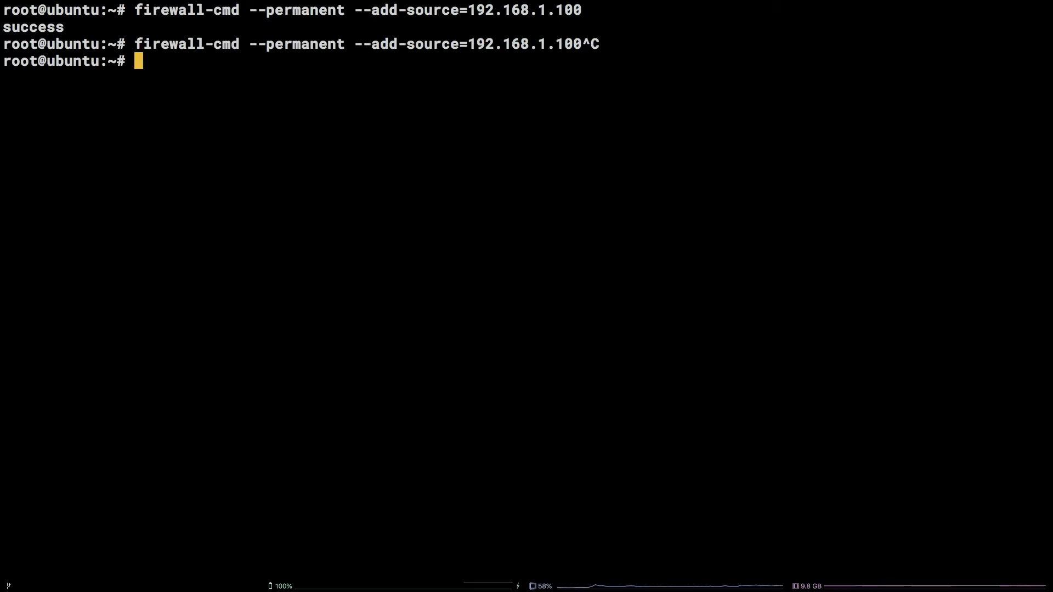
text(firewa)
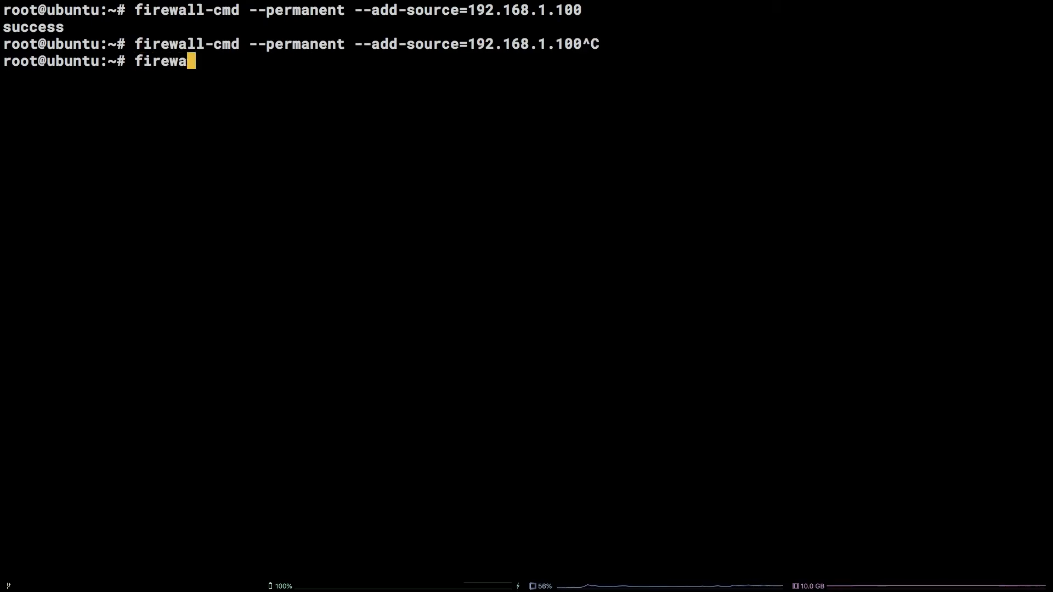
text(ll-cmd --)
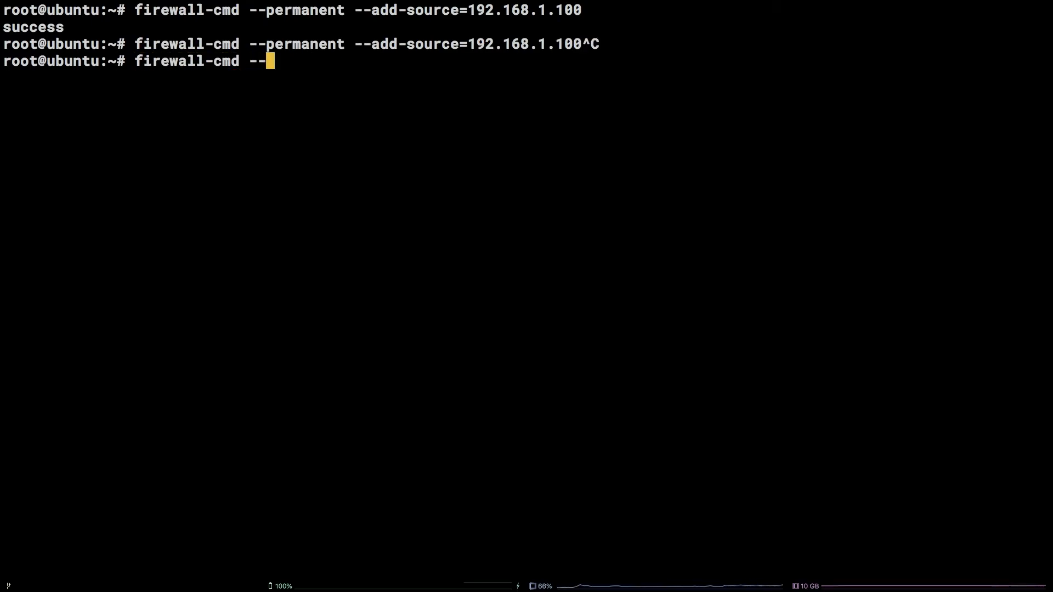
text(permanent --remo)
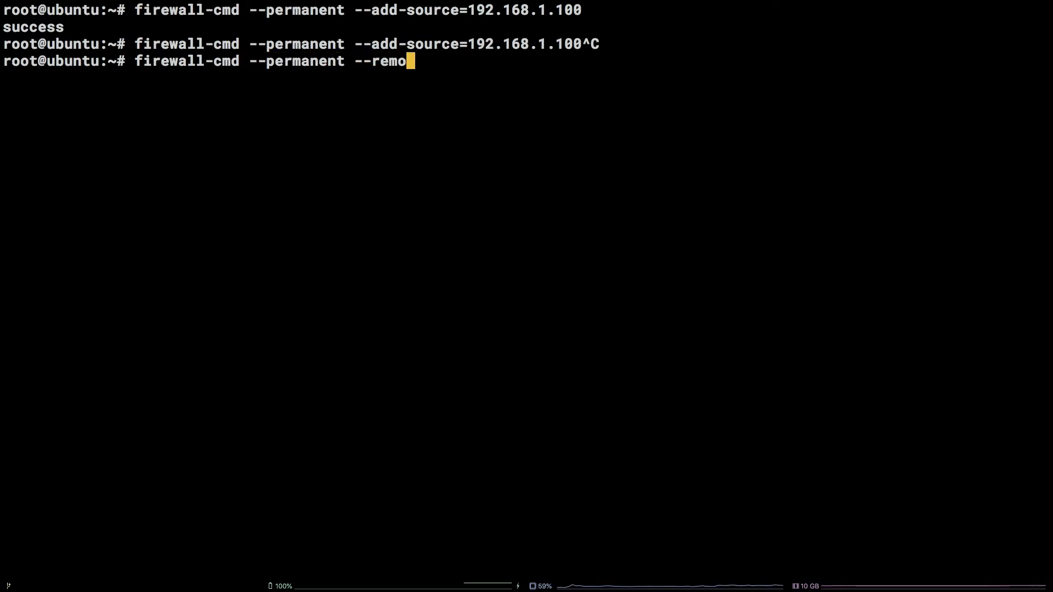
text(ve-source=)
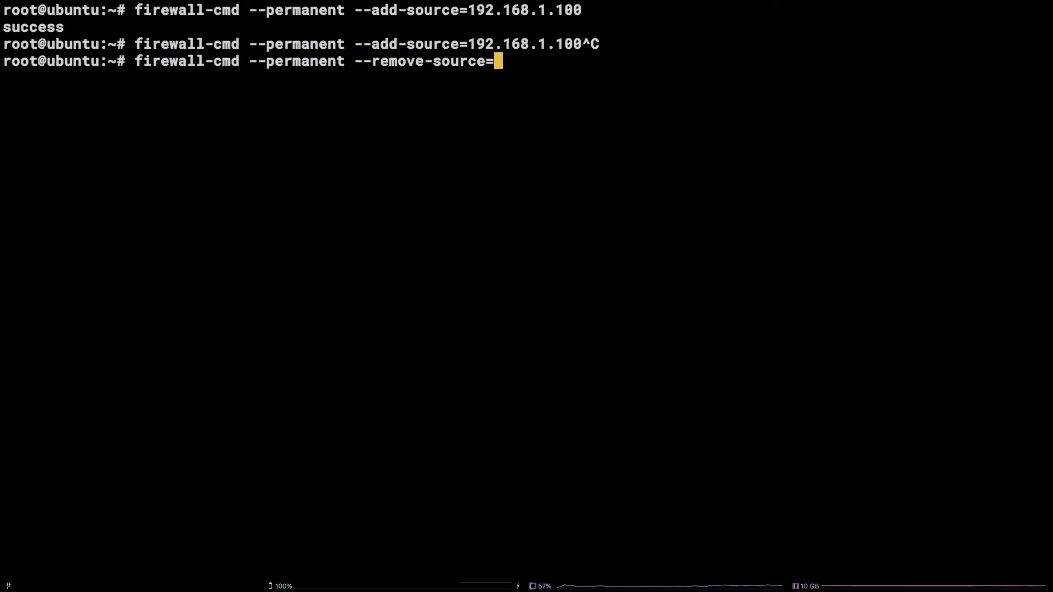
text(192.168.1.100)
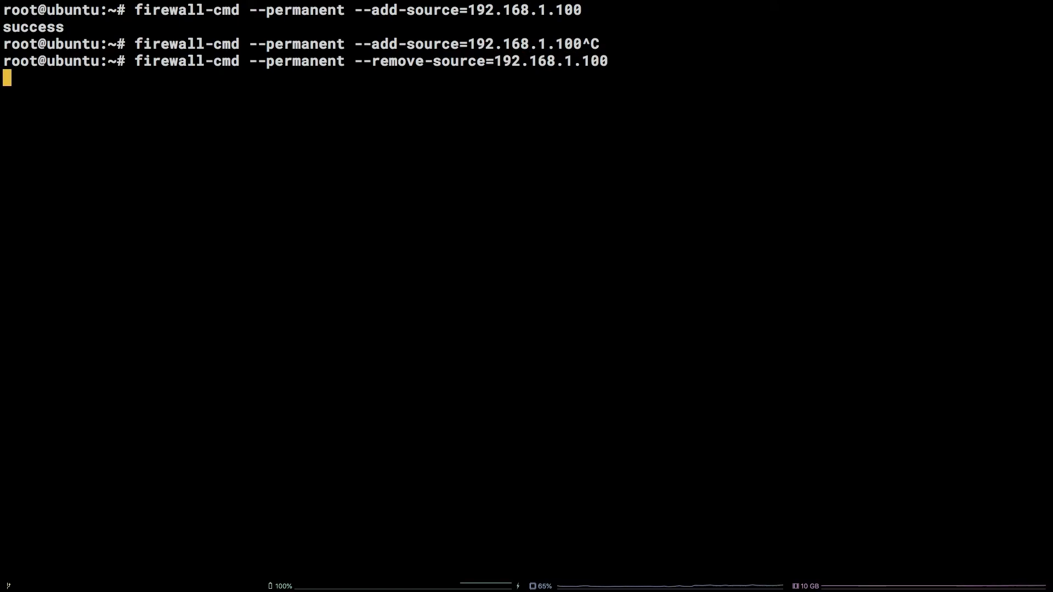
key(Return)
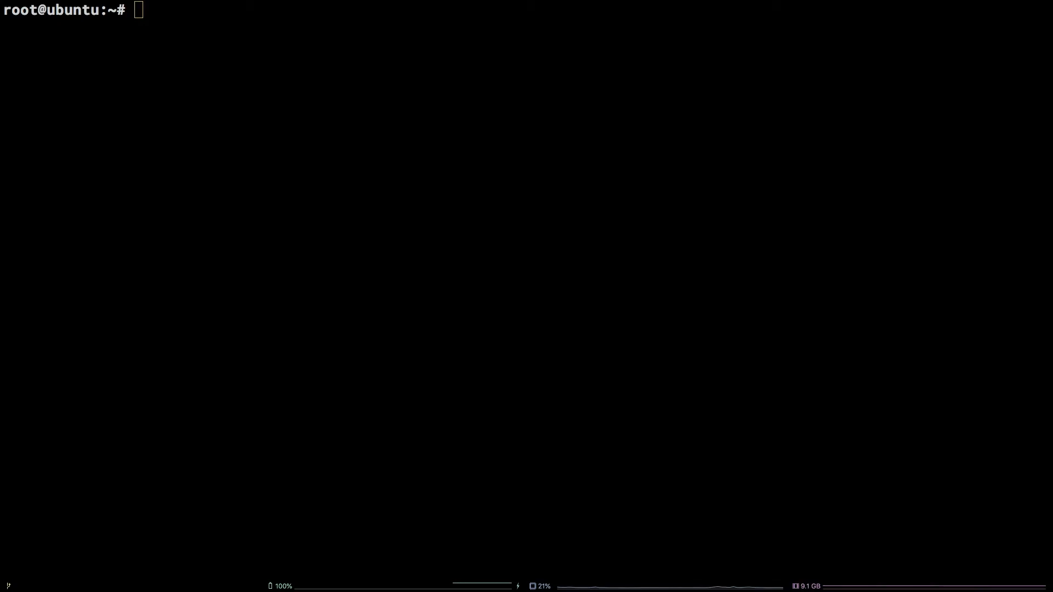
Permanently add rich rule "rule family='ipv4' source address=192.168.1.100 reject"
text(firewall)
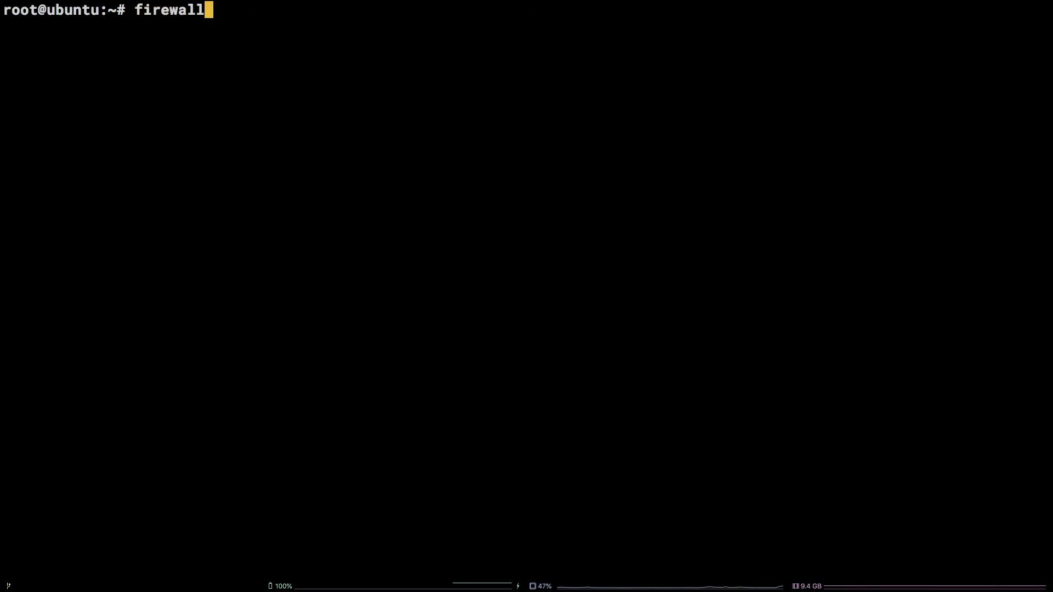
text(-cmd --permanent --add-rich-rul)
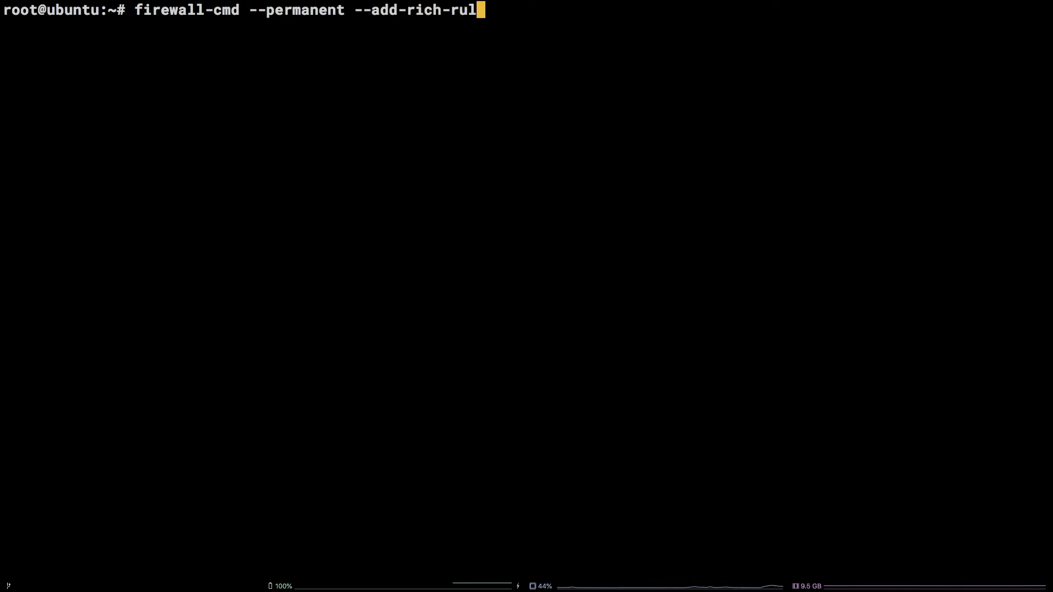
text(e=")
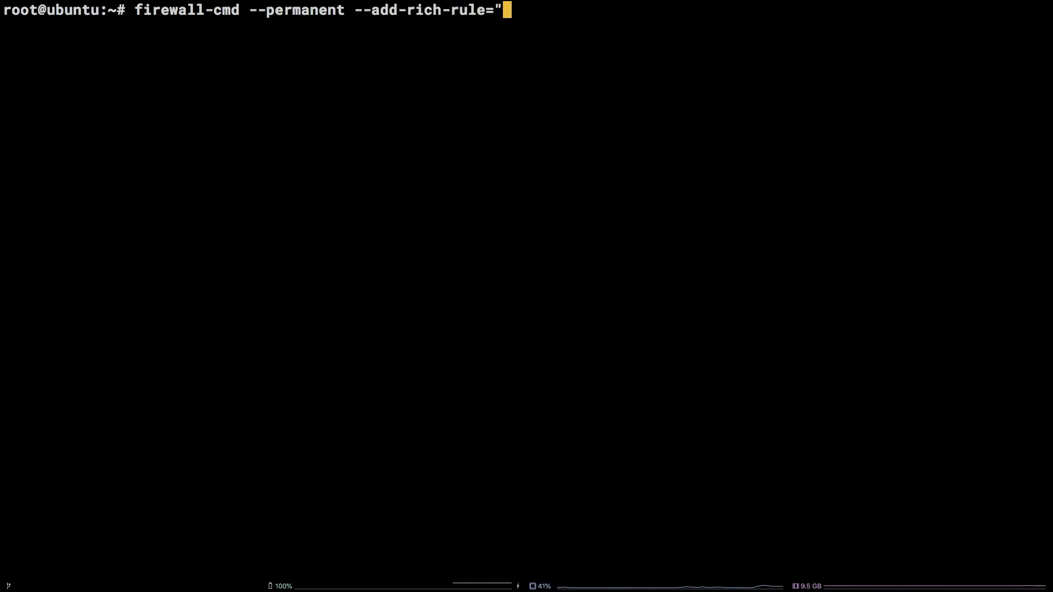
text(rule family)
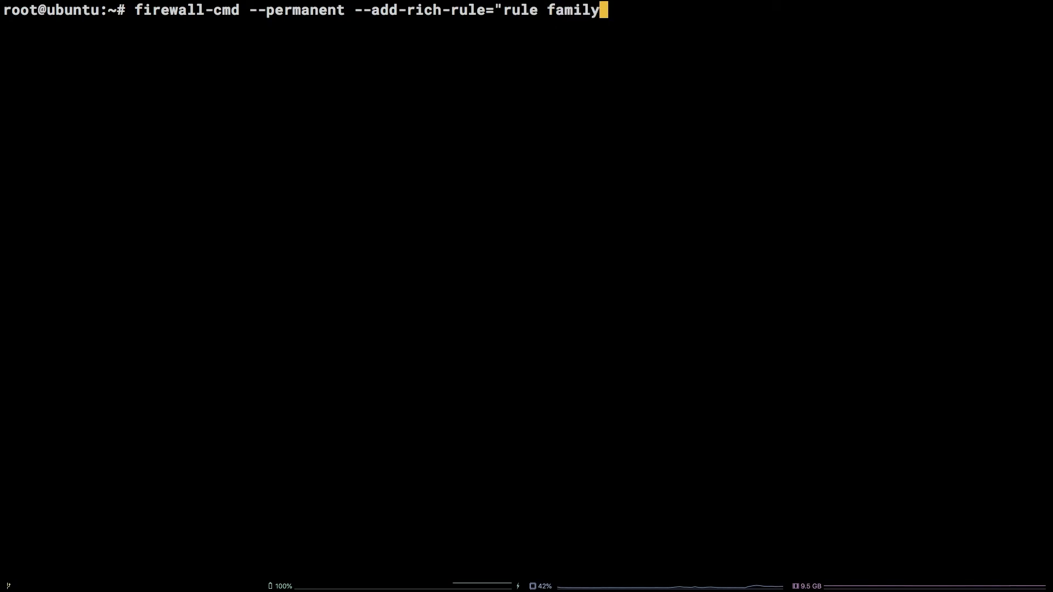
text(='ipv4')
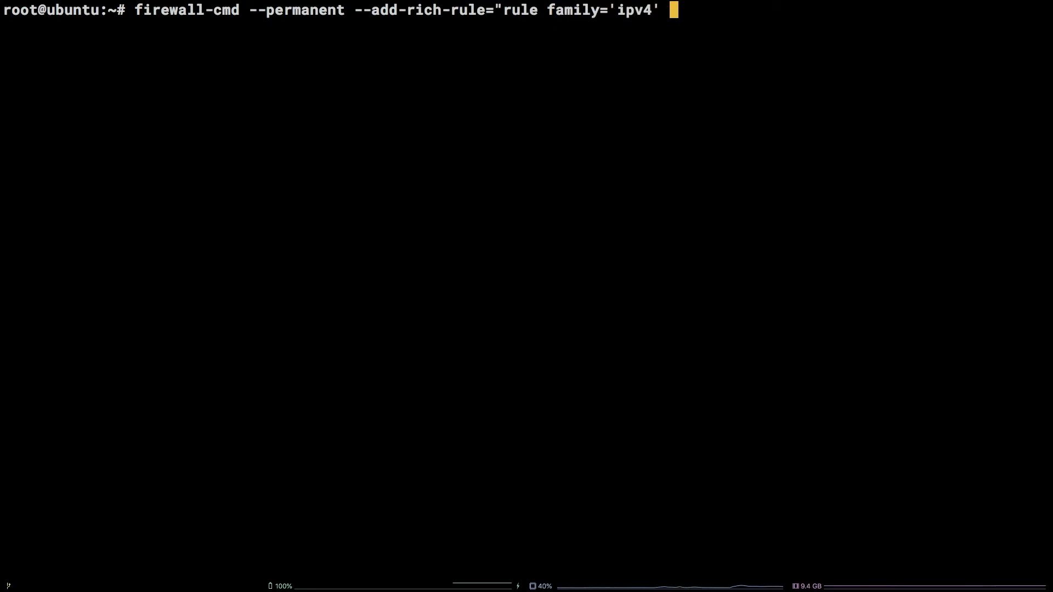
text(source addre)
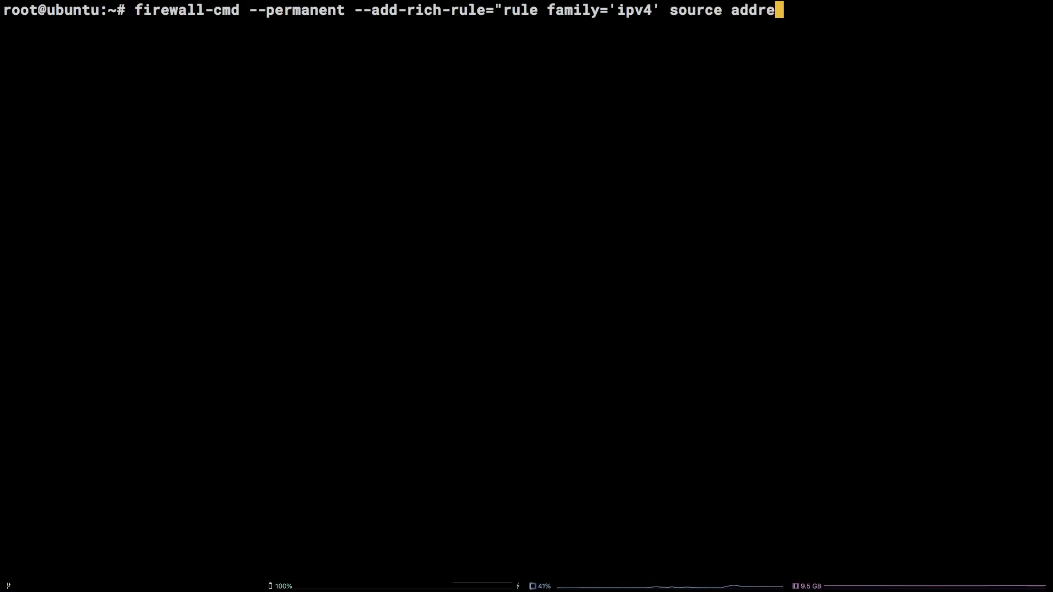
text(ss=)
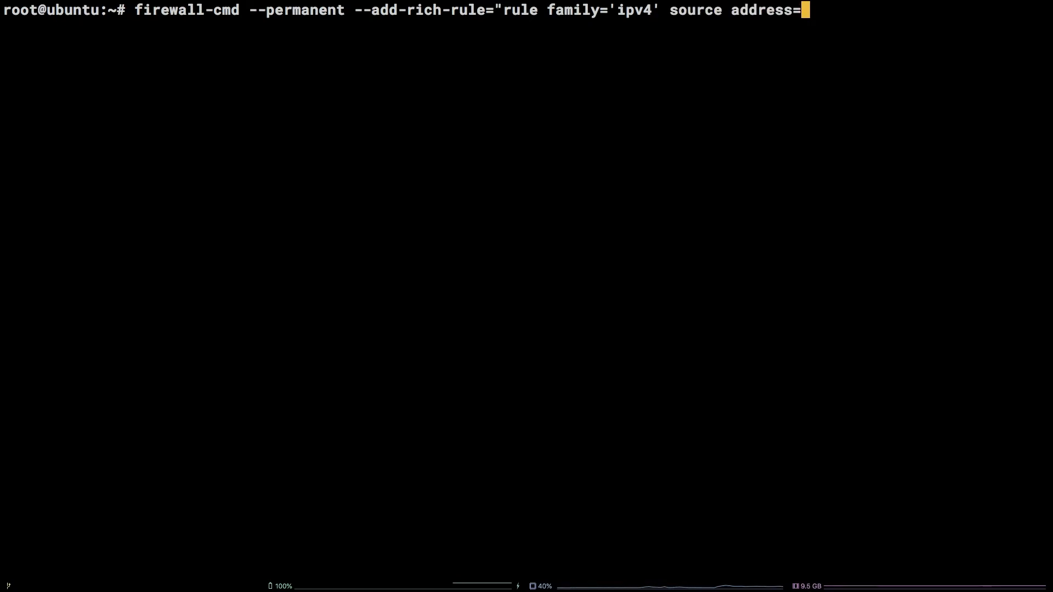
text(192.168.1.100)
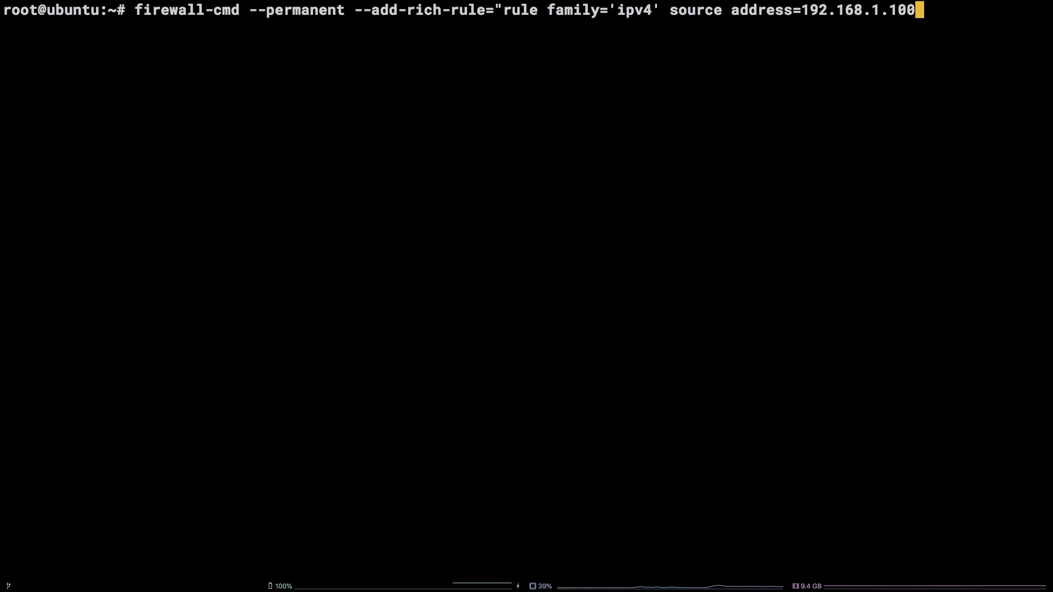
text(reje)
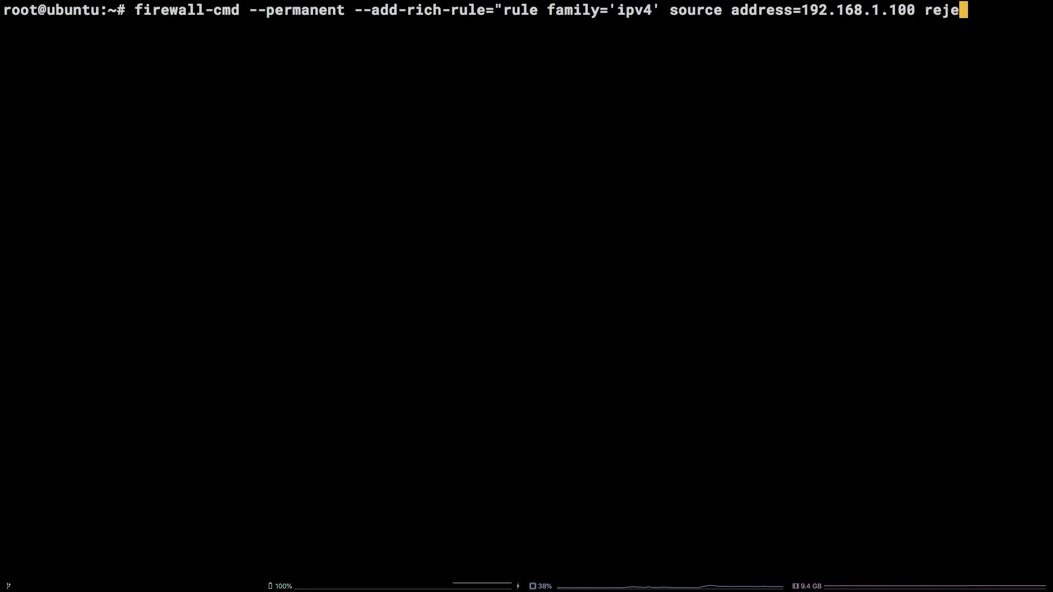
text(ct")
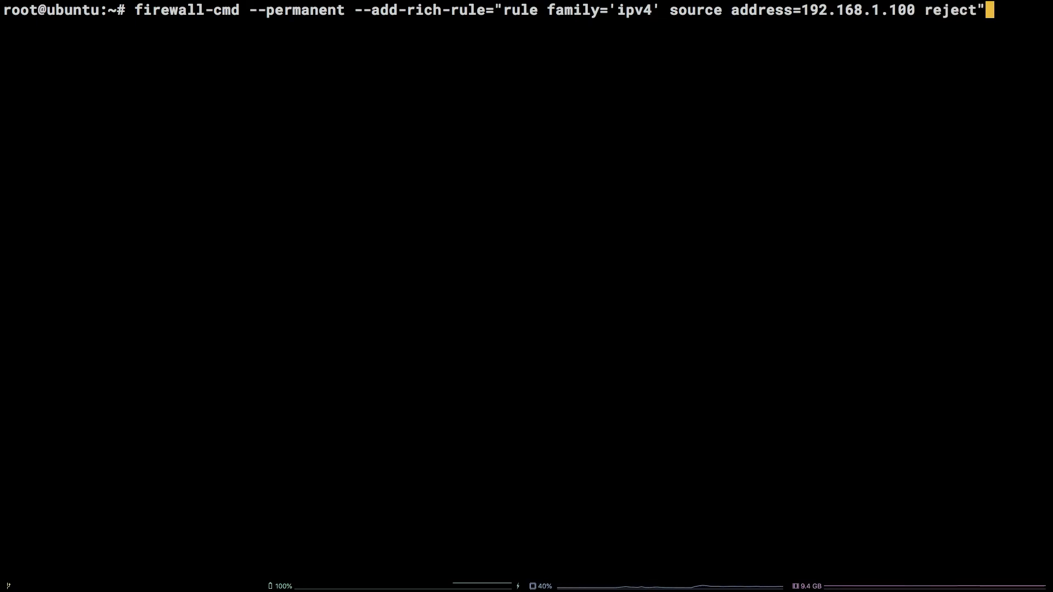
key(Return)
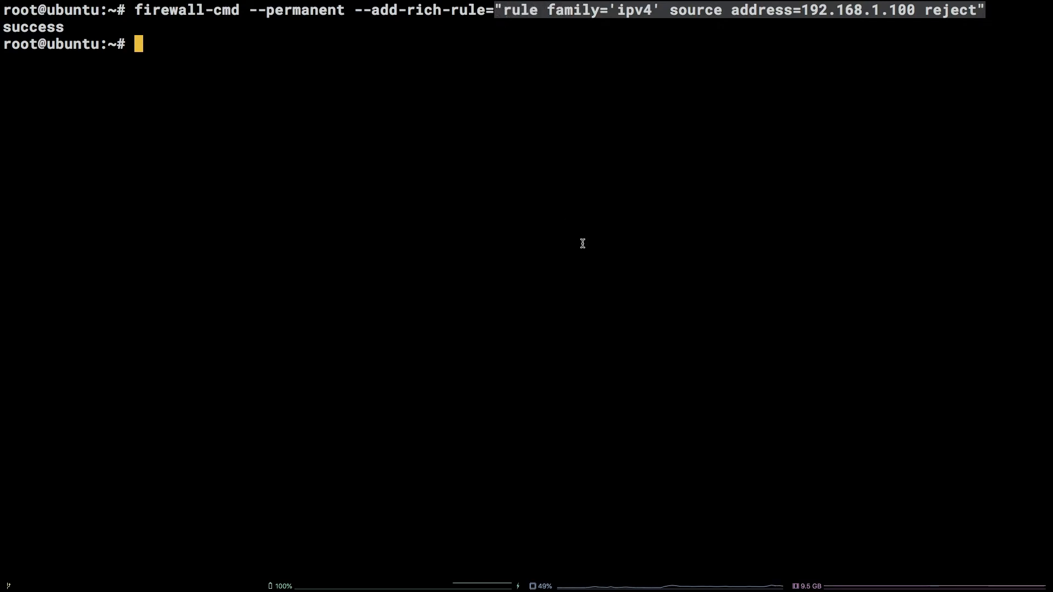
Run --remove-rich-rule for the ipv4 192.168.1.100 reject rule
text(firewall)
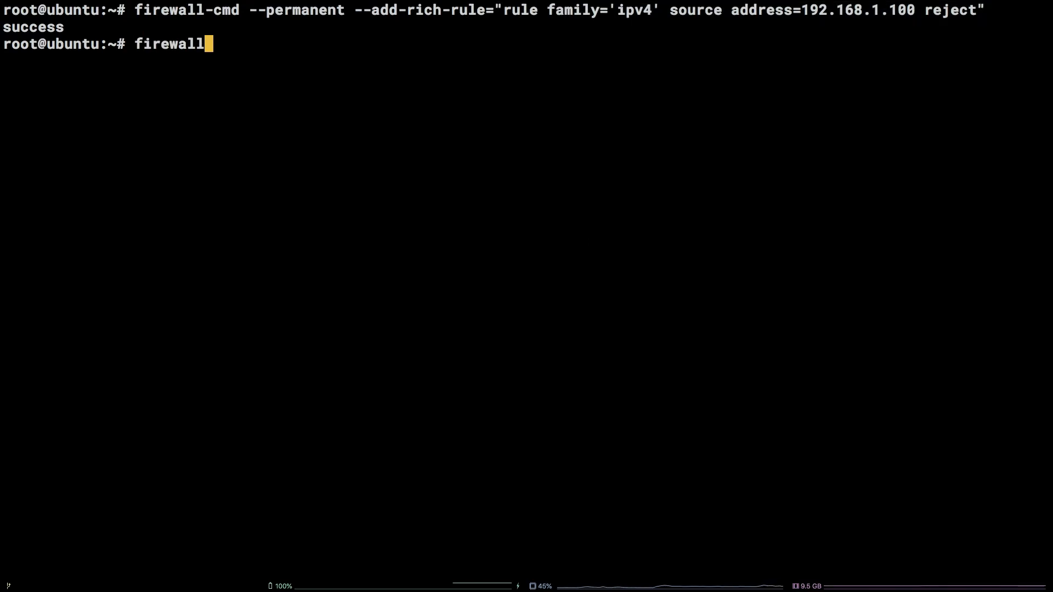
text(-cmd --permanent)
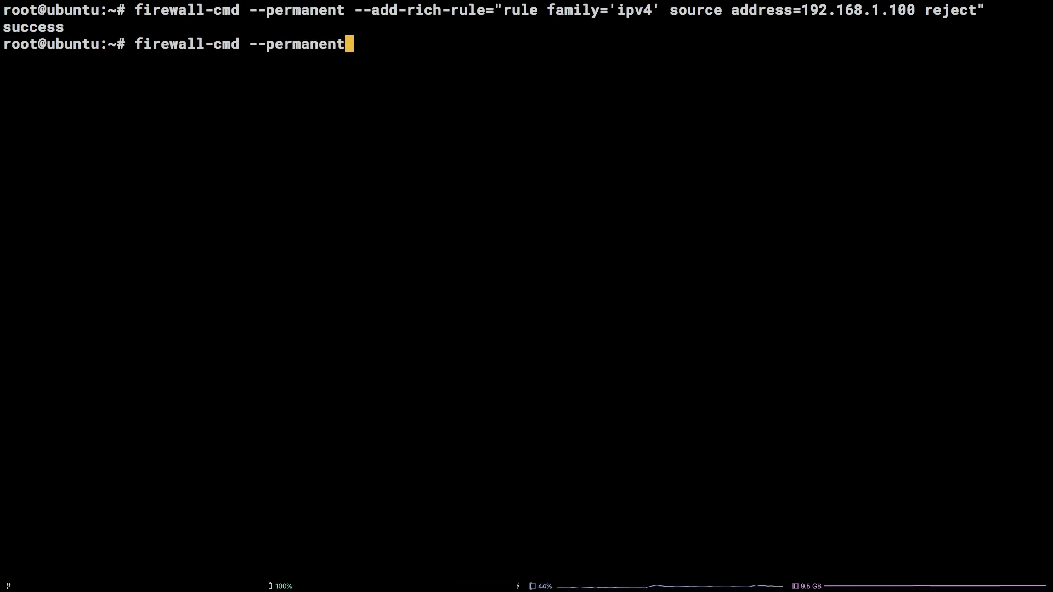
text(--remove-rich-)
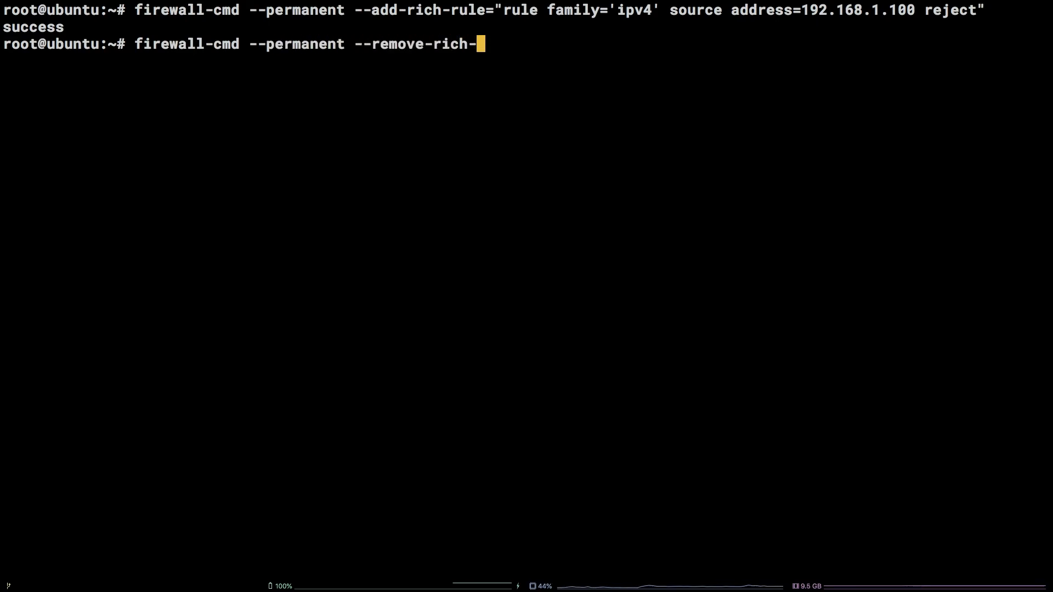
text(rule="rule family='ipv4' source address=192.168.1.100 reject")
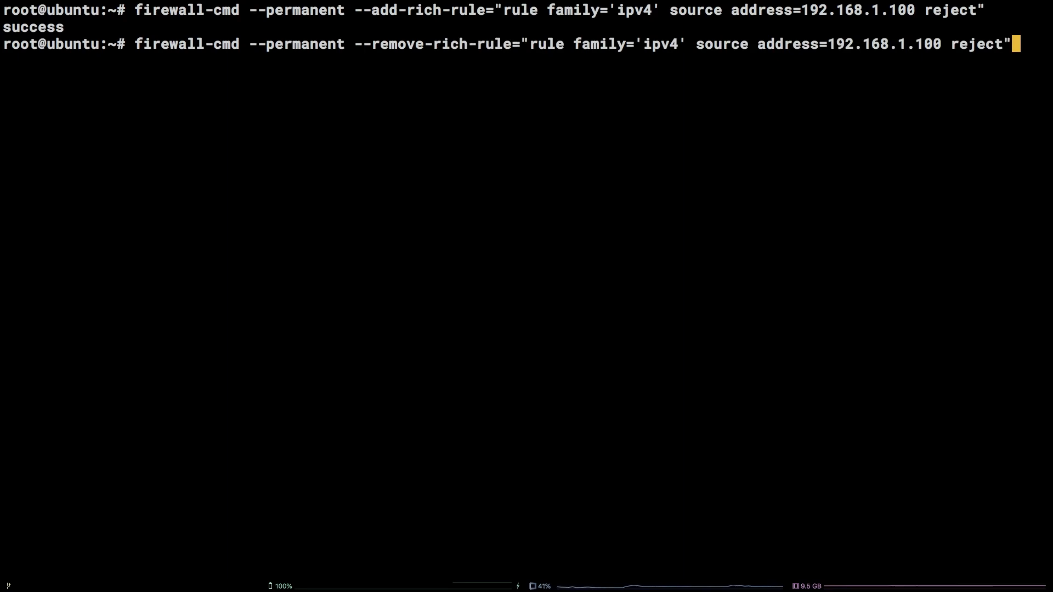
key(Return)
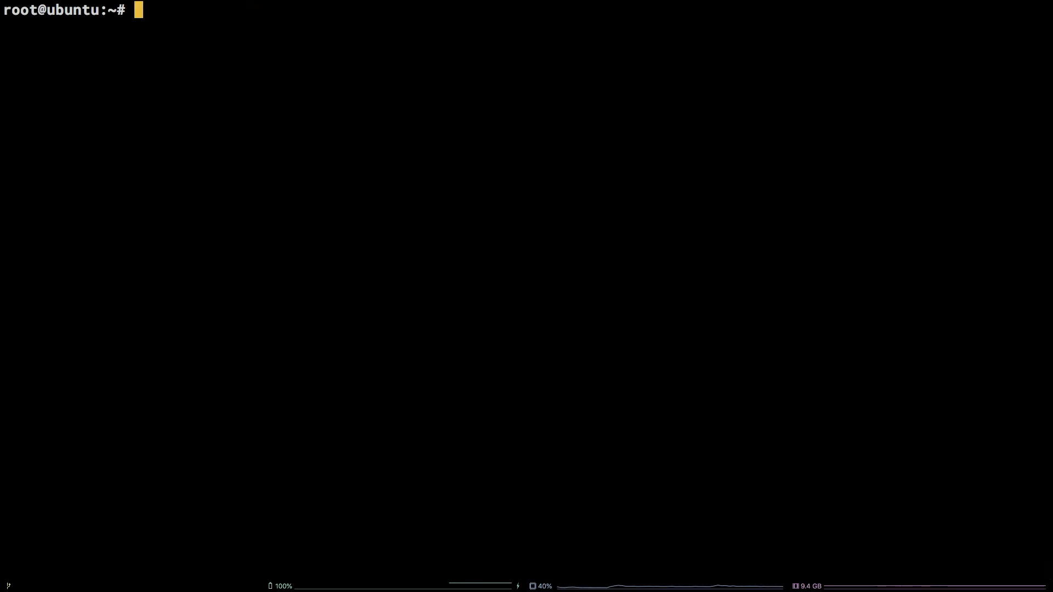
Reload the firewall and list the zone configuration with firewall-cmd --list-all
text(f)
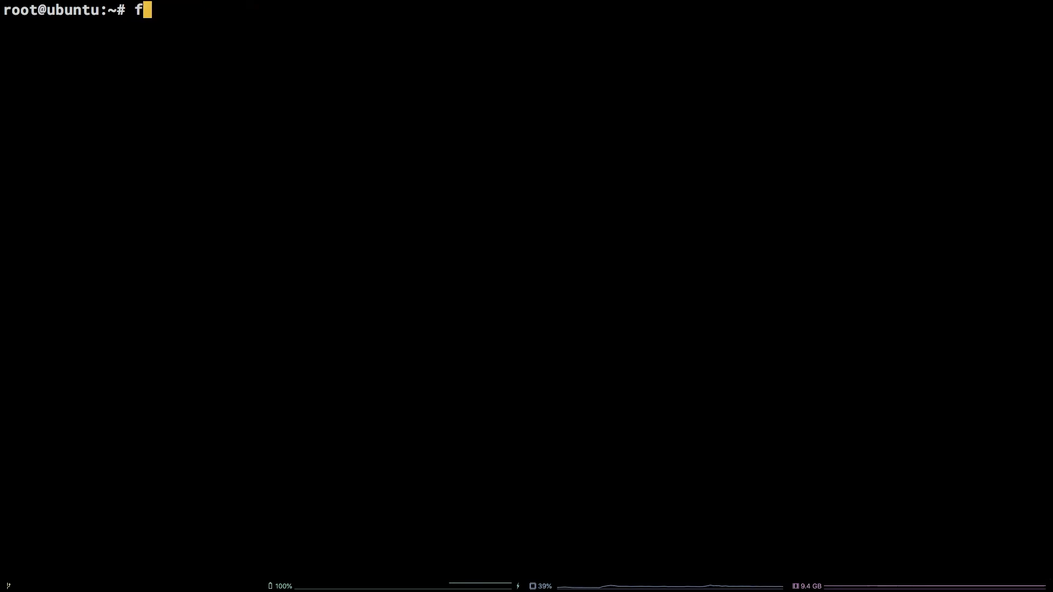
text(irewall-cmd --reload)
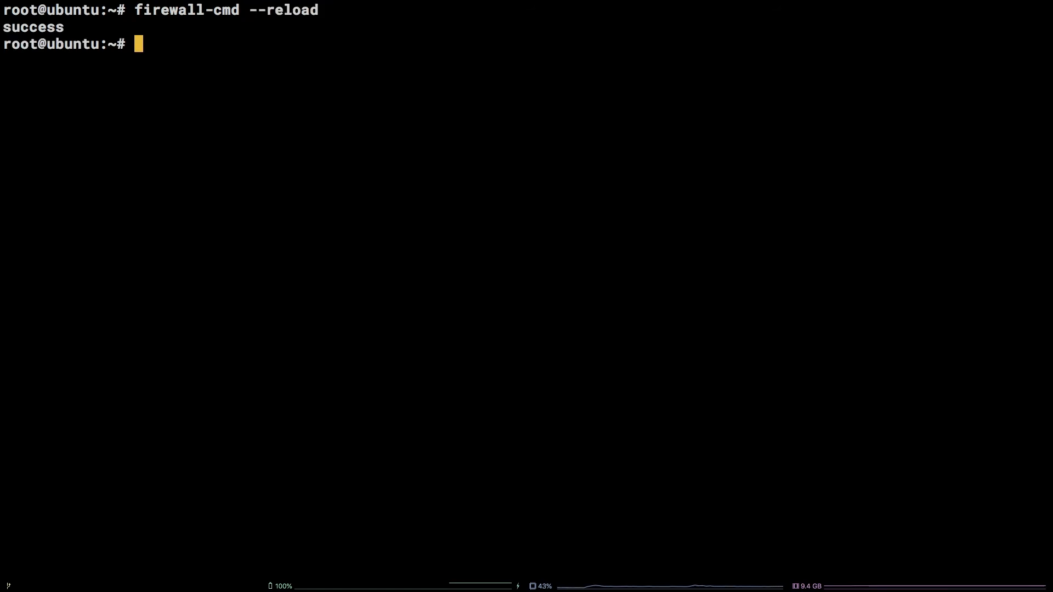
text(firewa)
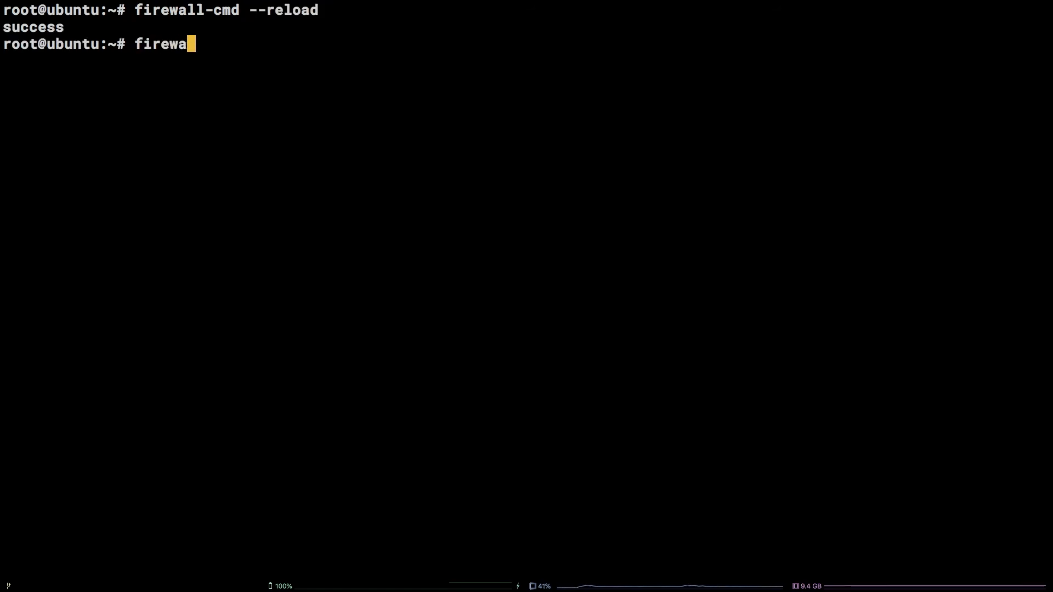
text(ll-cmd)
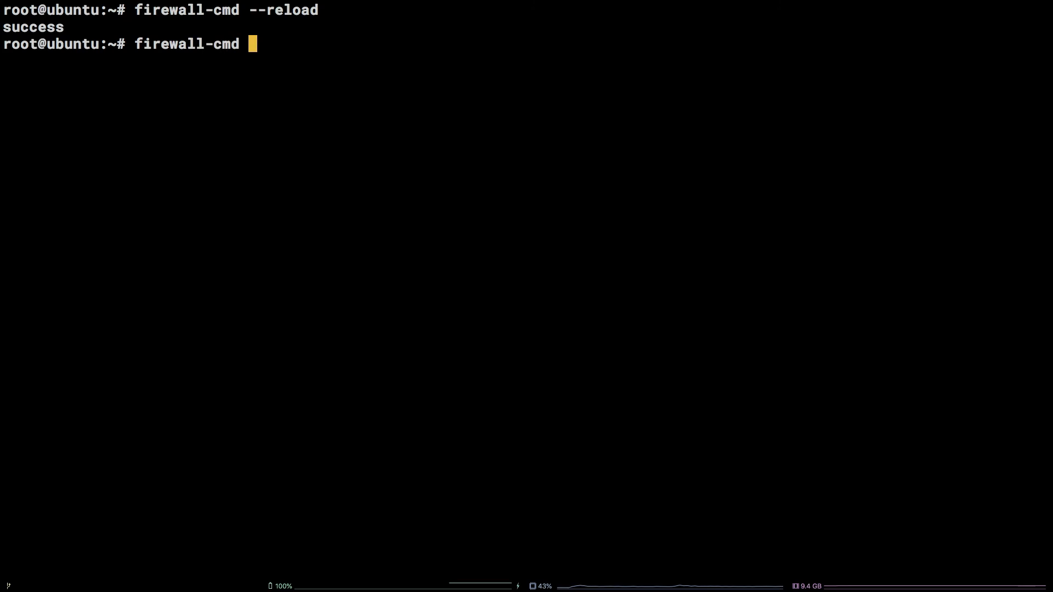
text(--lista)
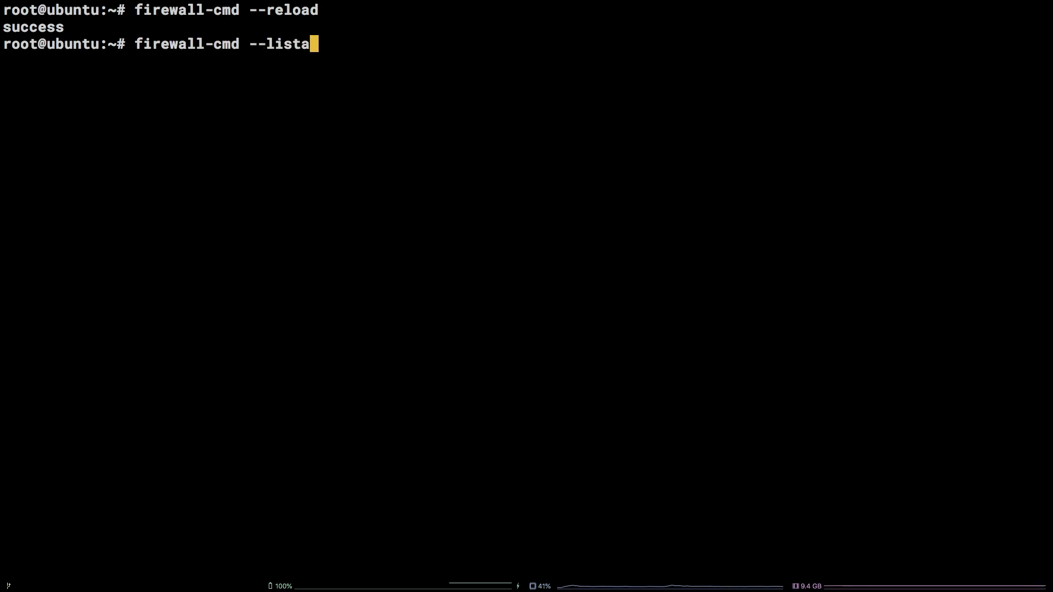
text(-all)
key(Return)
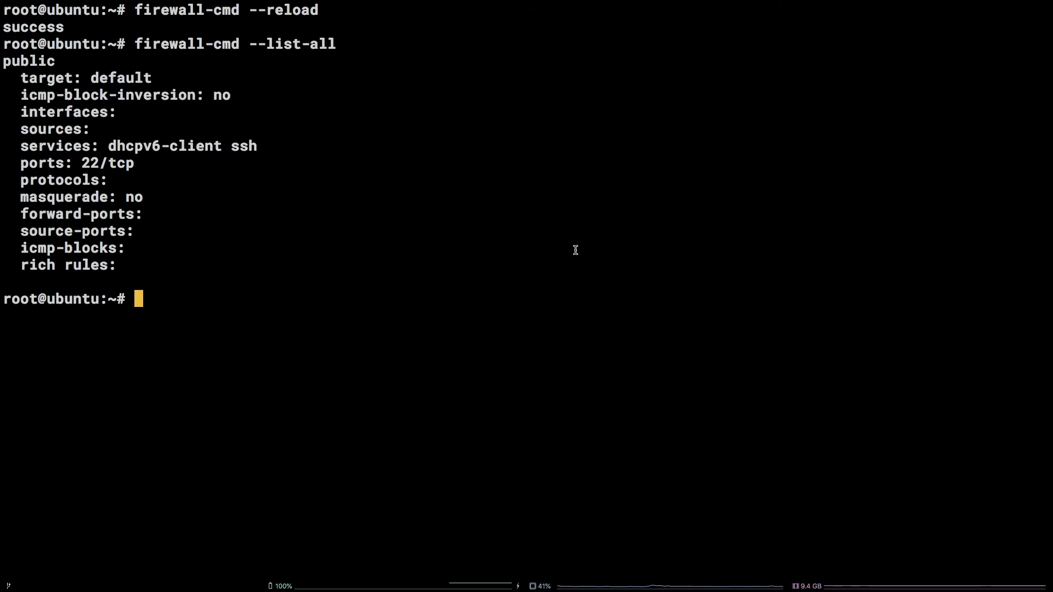
mouse_move(553, 267)
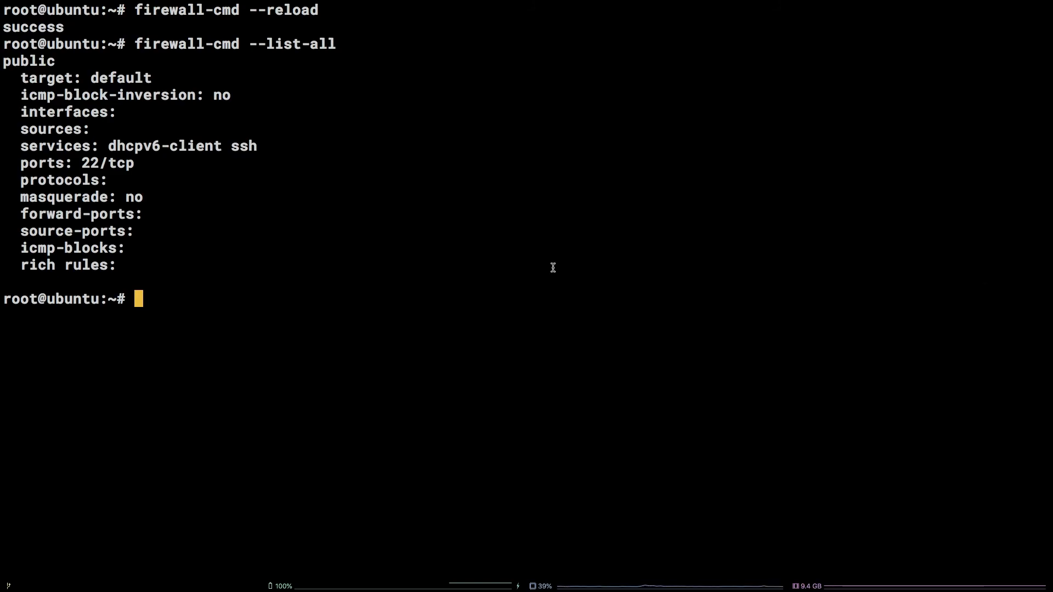